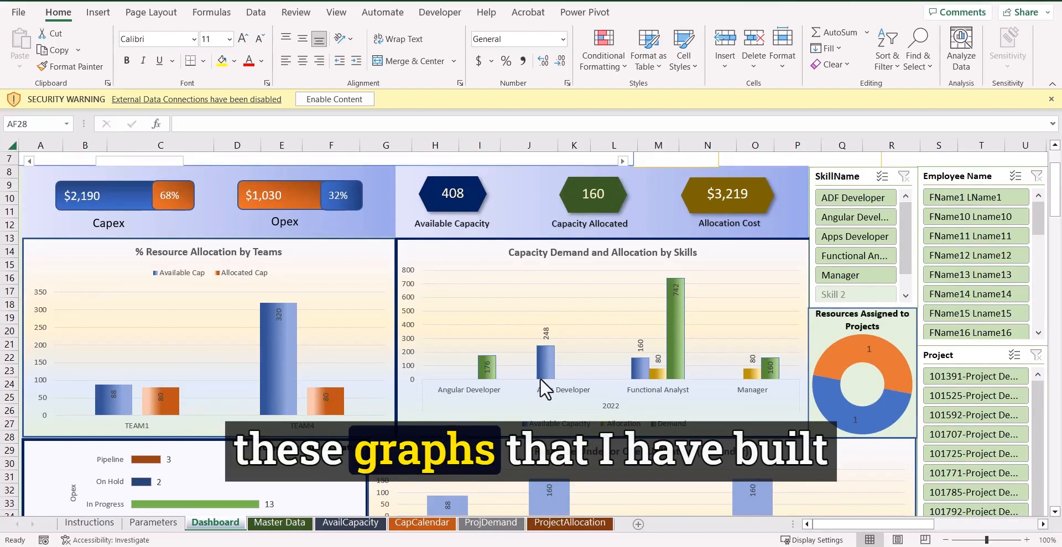
- Inspect the Available Capacity and Capacity Allocated hexagons to reveal their =Pivots! source formulas
scroll(down, 3)
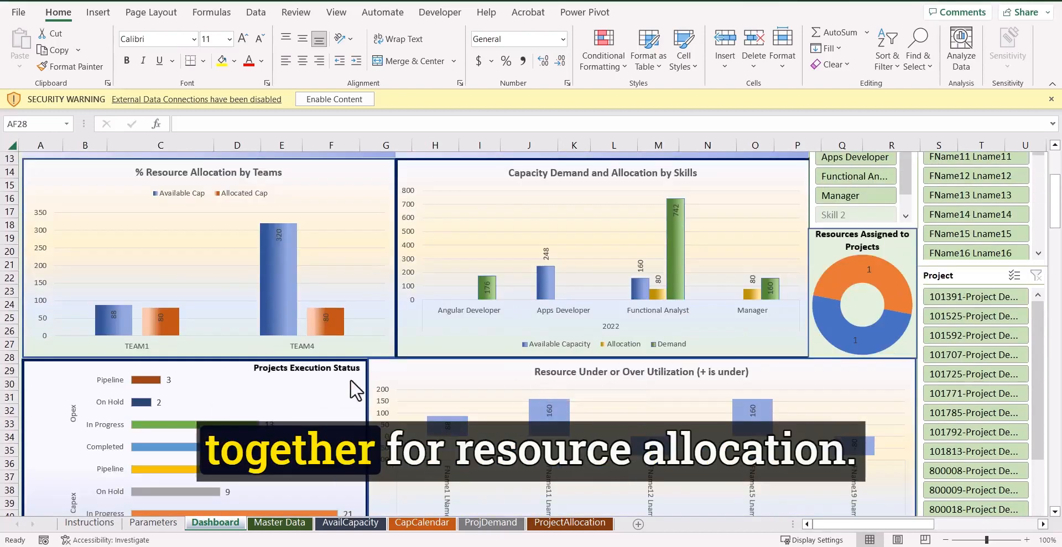
scroll(down, 3)
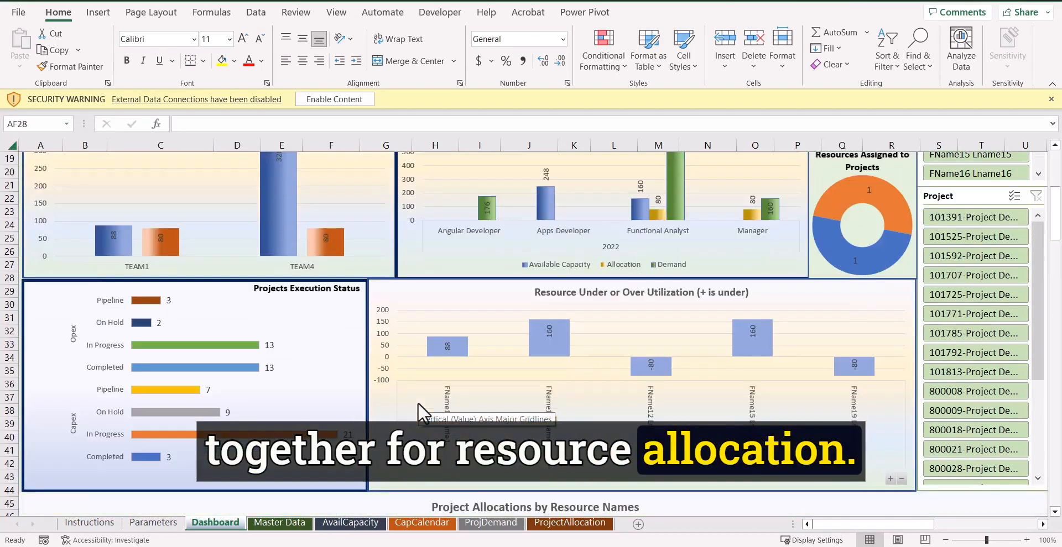
scroll(down, 3)
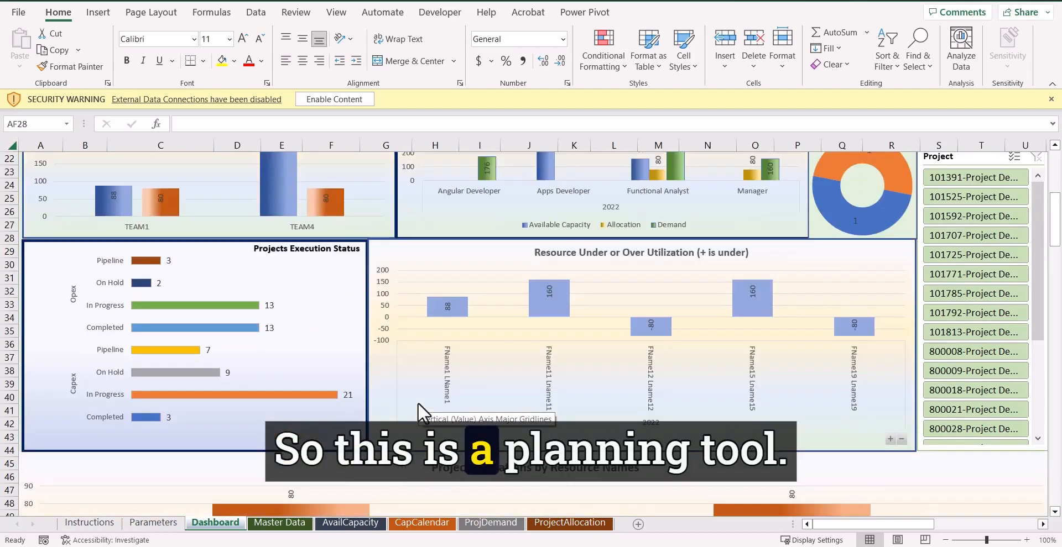
scroll(down, 3)
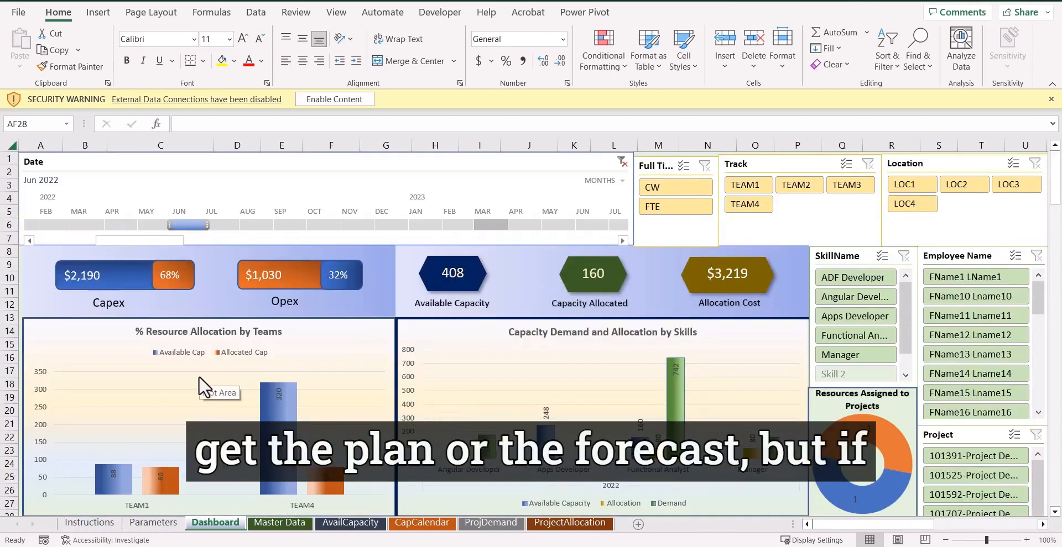
scroll(down, 3)
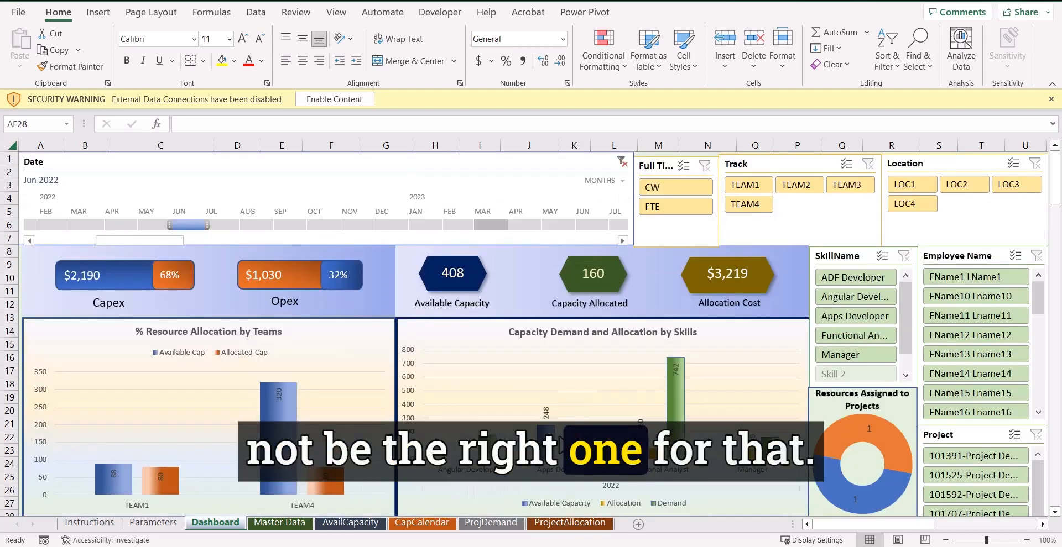
mouse_move(474, 389)
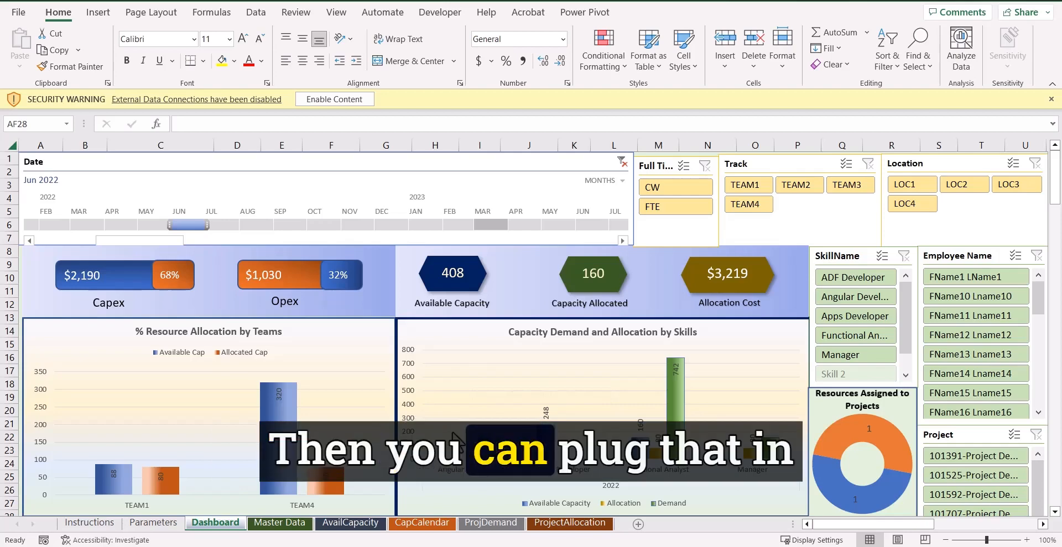
scroll(down, 3)
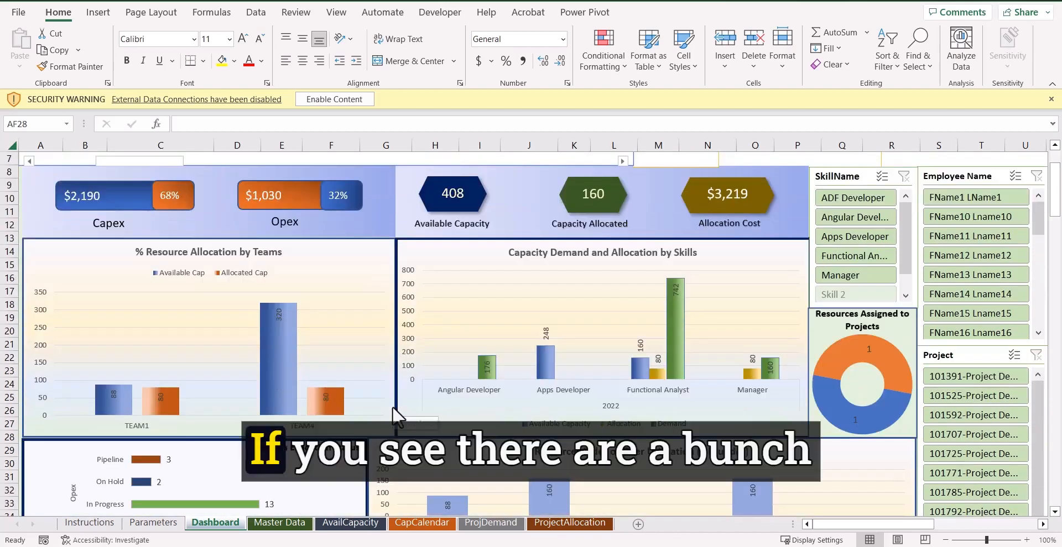
mouse_move(616, 393)
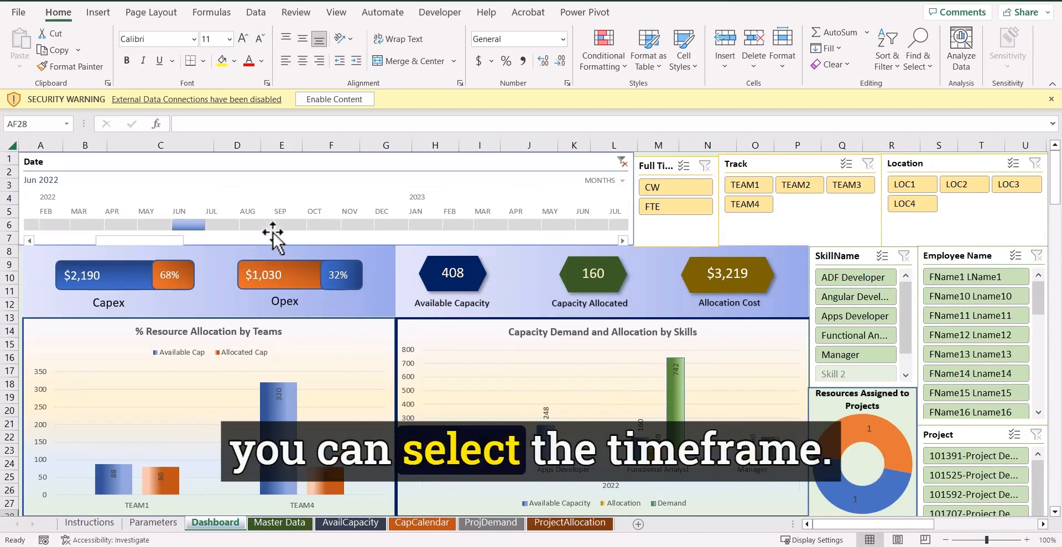
scroll(down, 3)
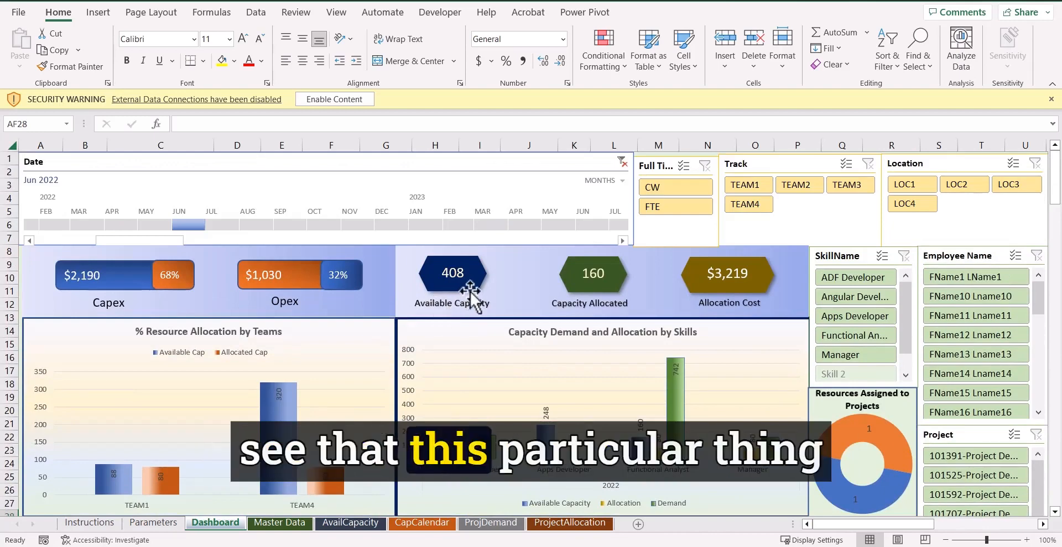
click(453, 274)
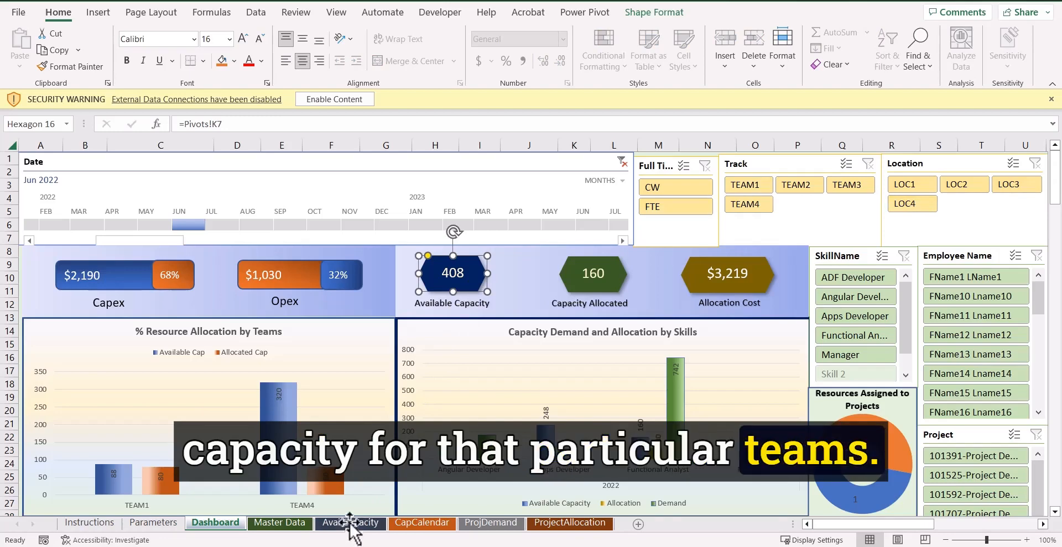
click(591, 273)
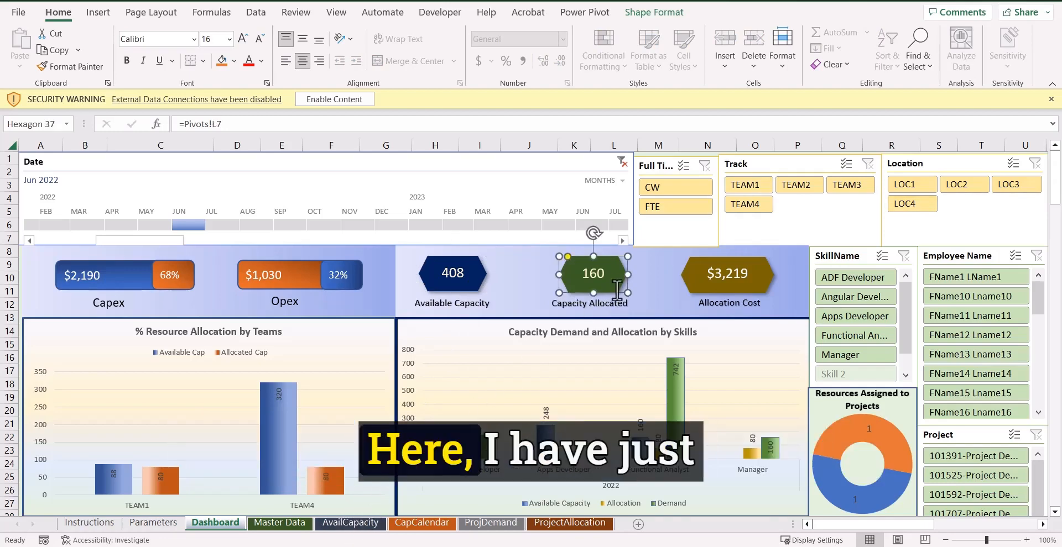
mouse_move(706, 296)
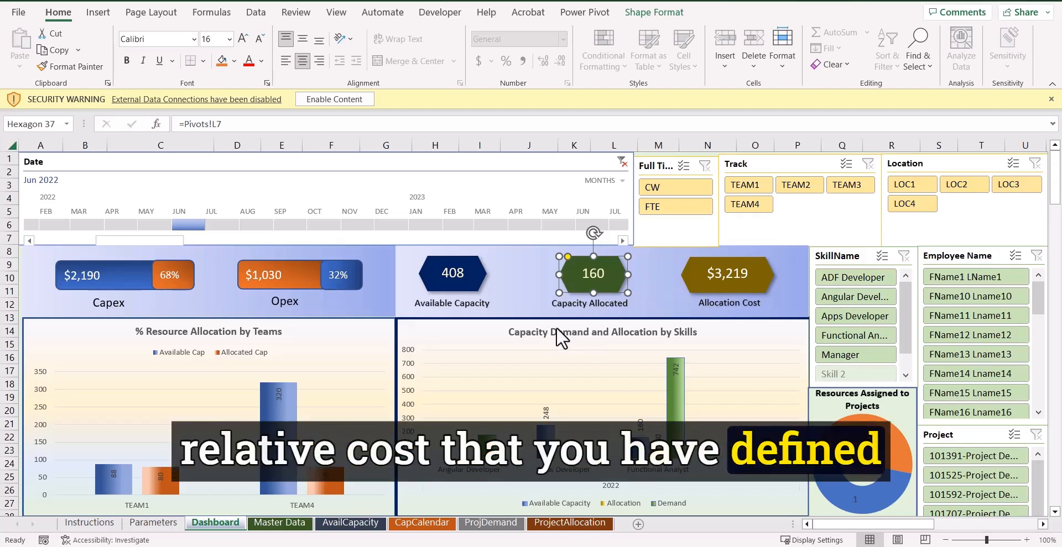
scroll(down, 3)
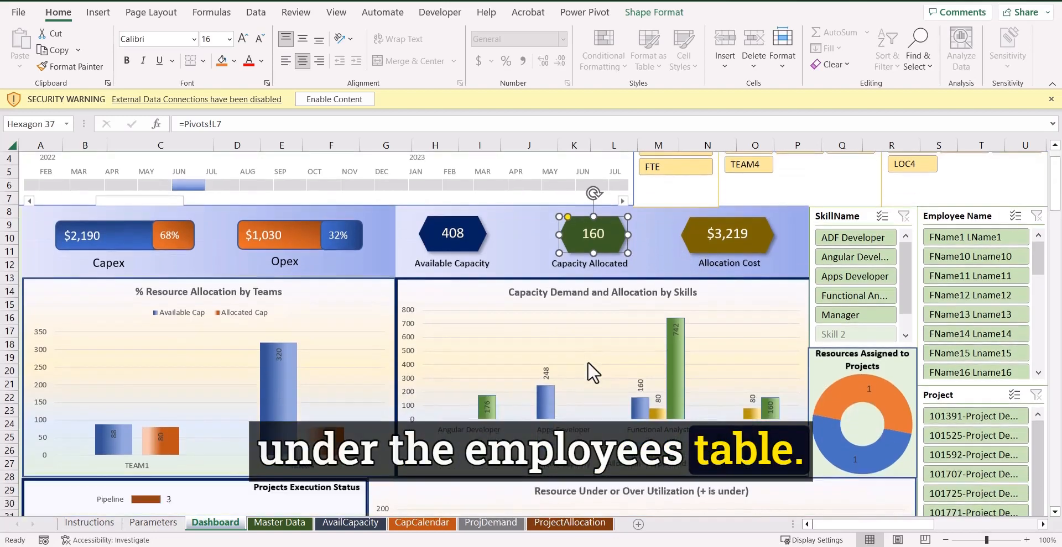
scroll(down, 3)
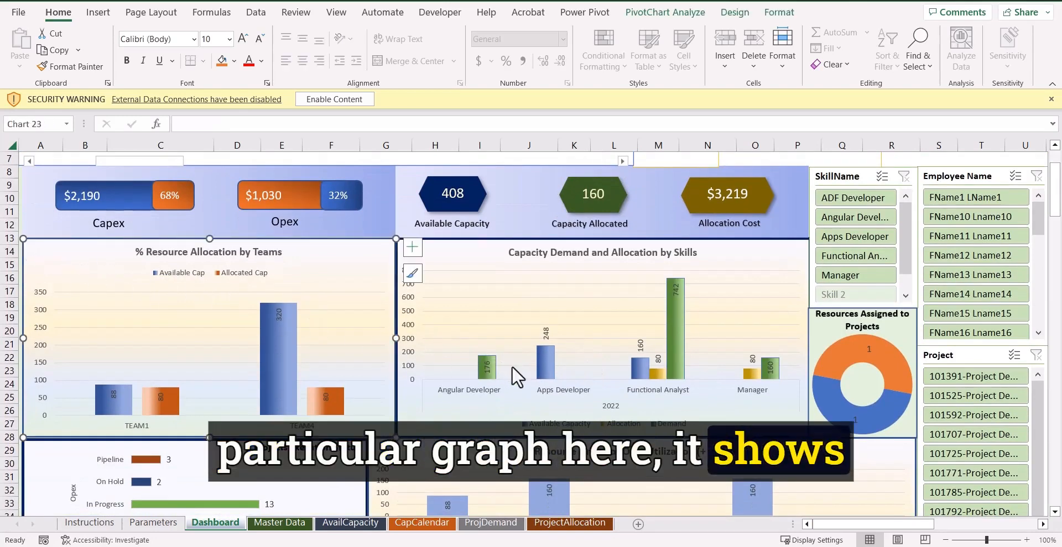
scroll(down, 3)
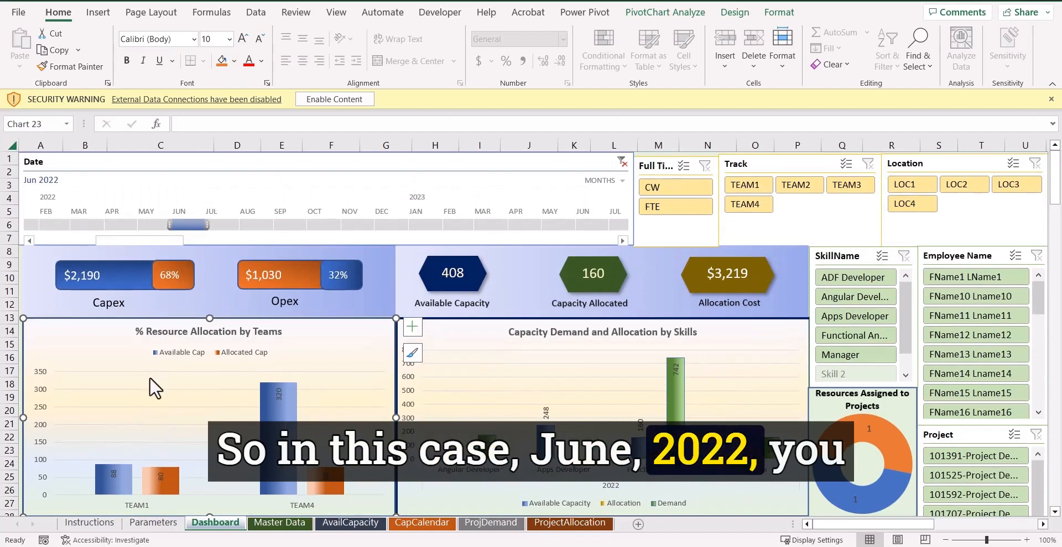
scroll(down, 3)
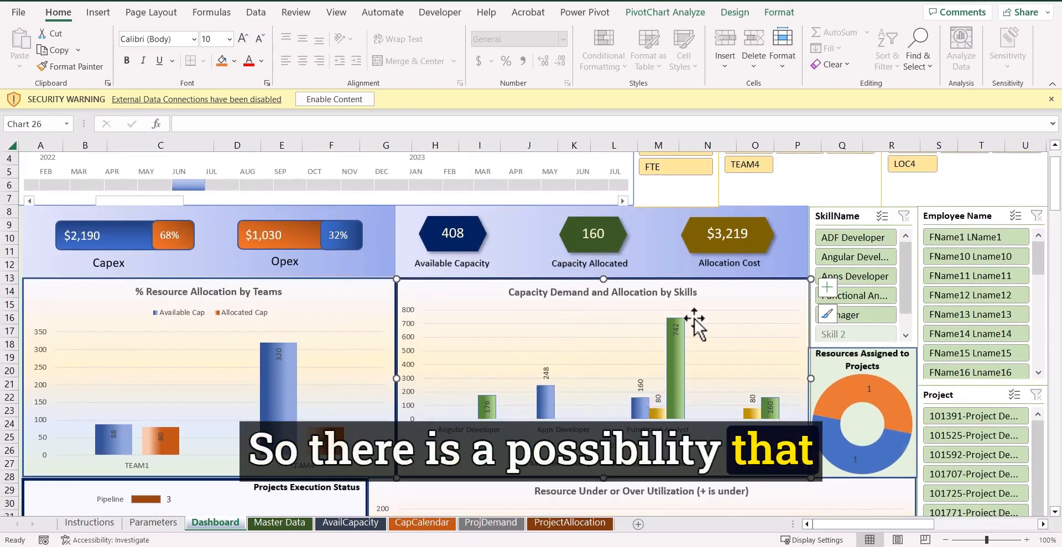
mouse_move(703, 337)
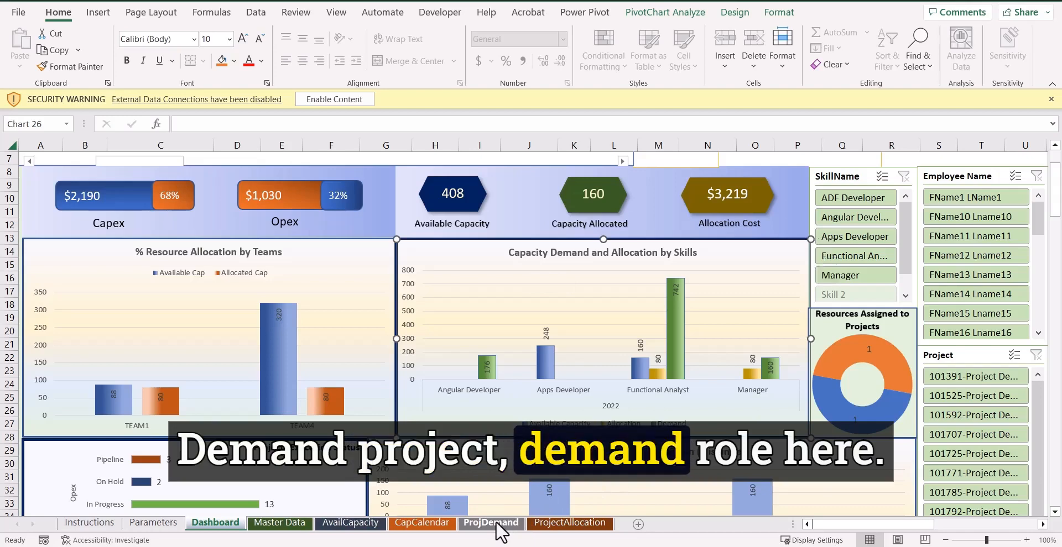
click(491, 523)
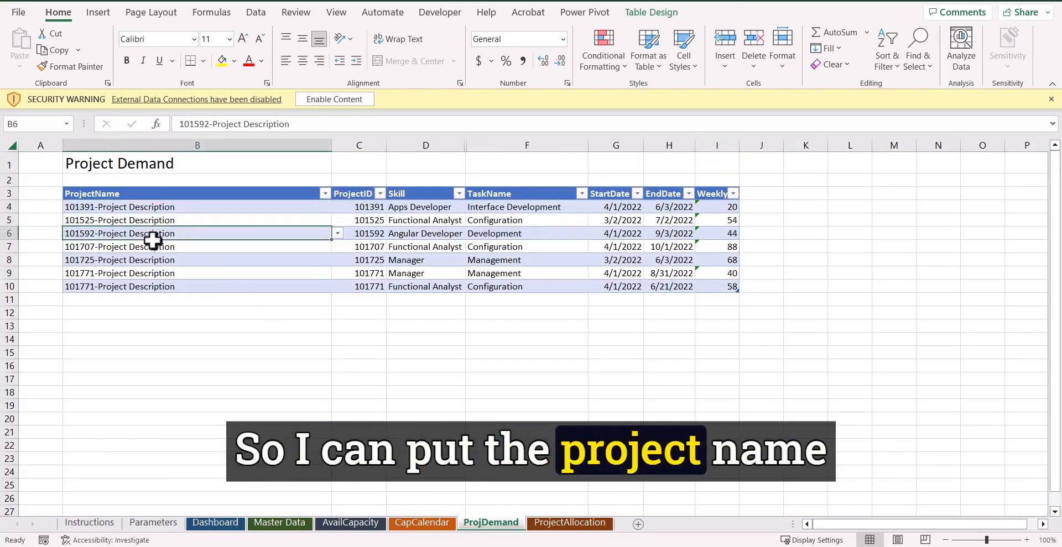
click(425, 233)
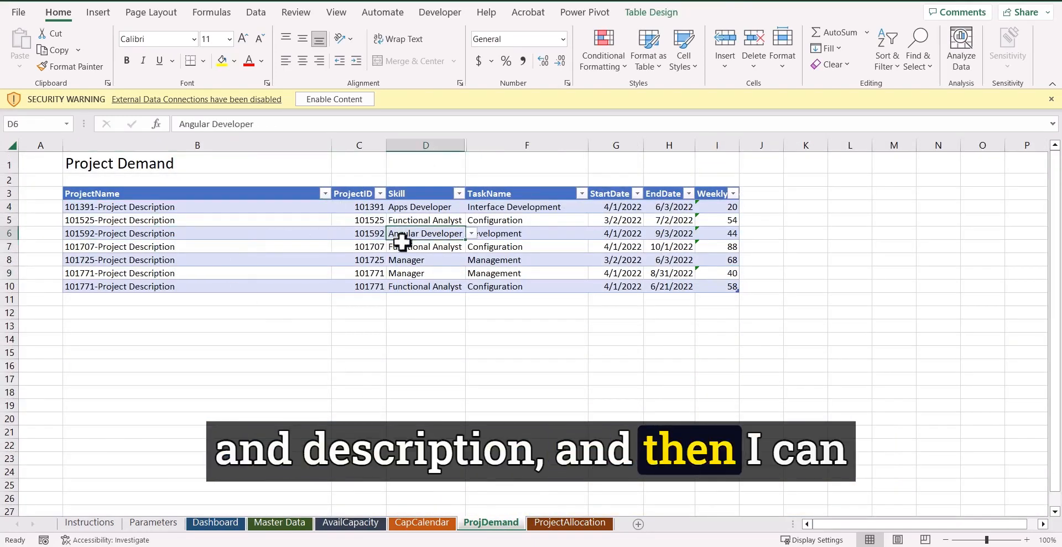
click(425, 273)
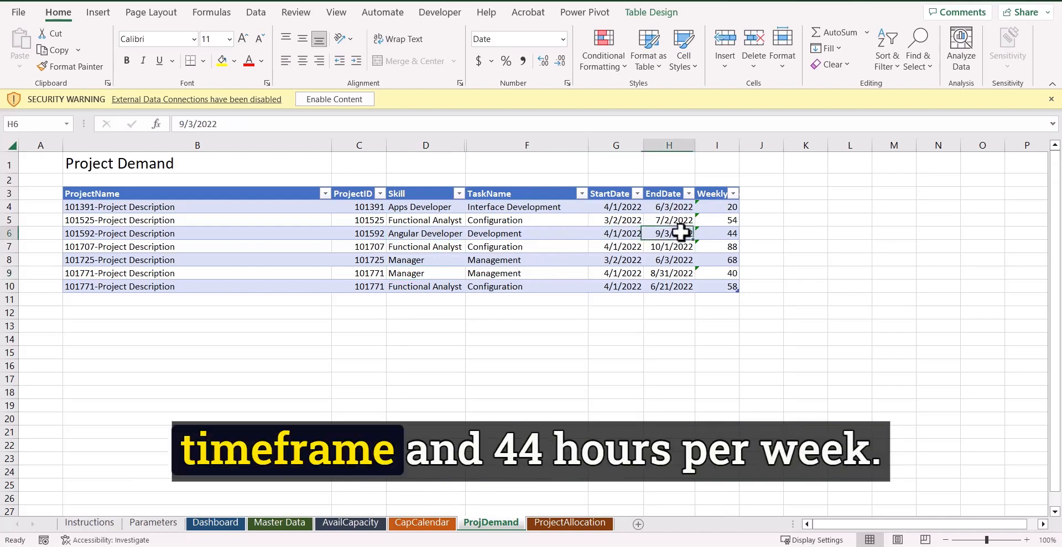
click(715, 232)
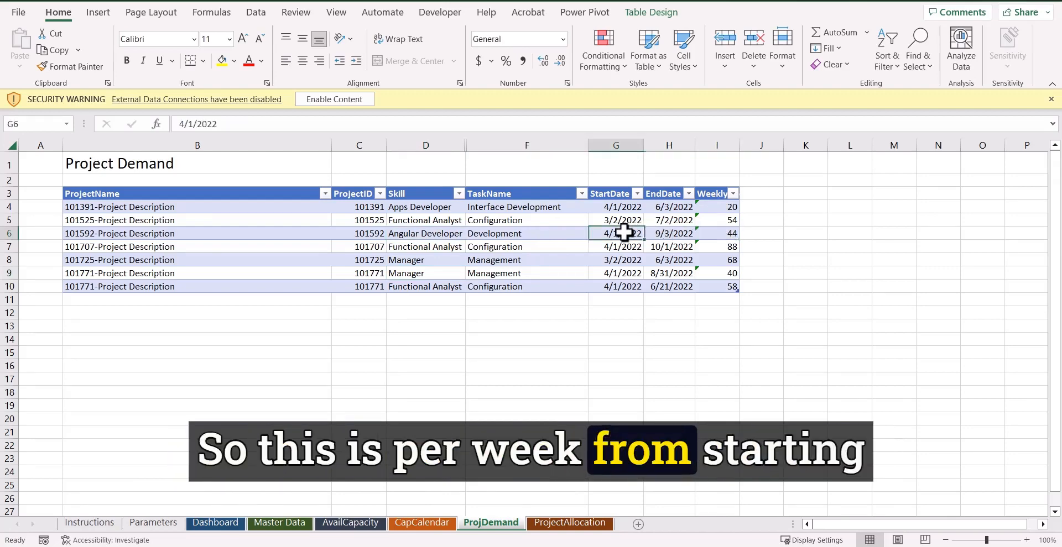
click(669, 233)
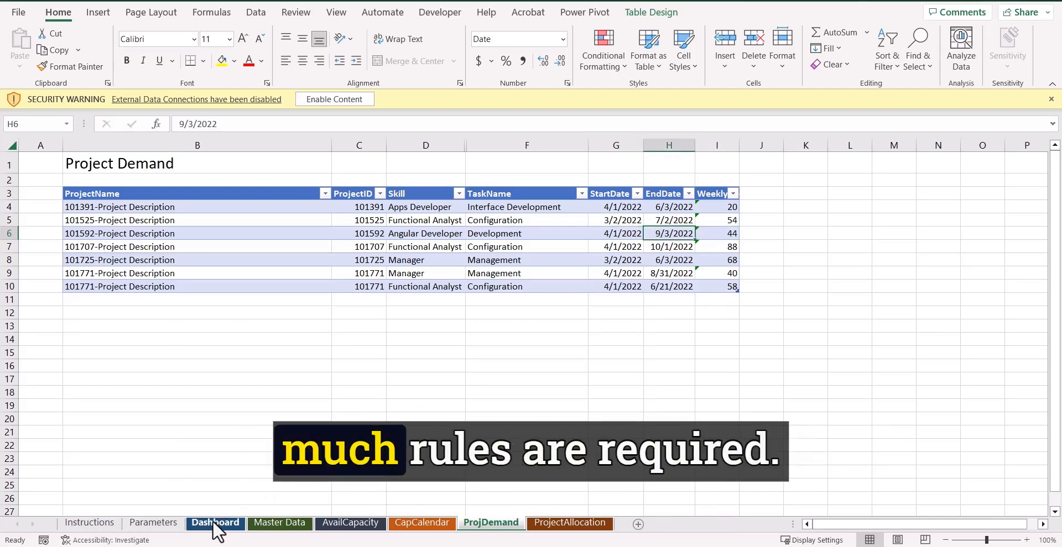
click(215, 522)
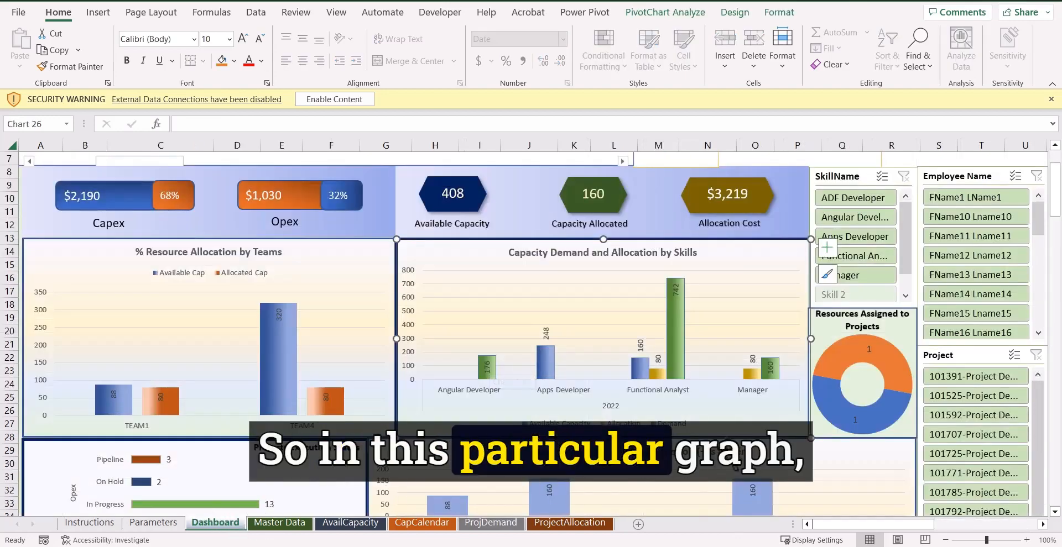
scroll(down, 3)
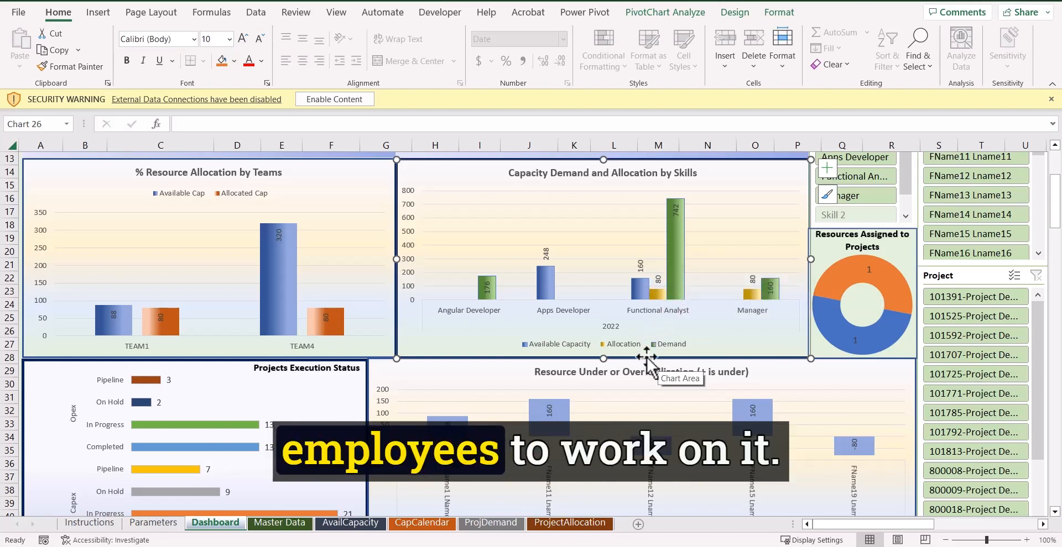
scroll(down, 3)
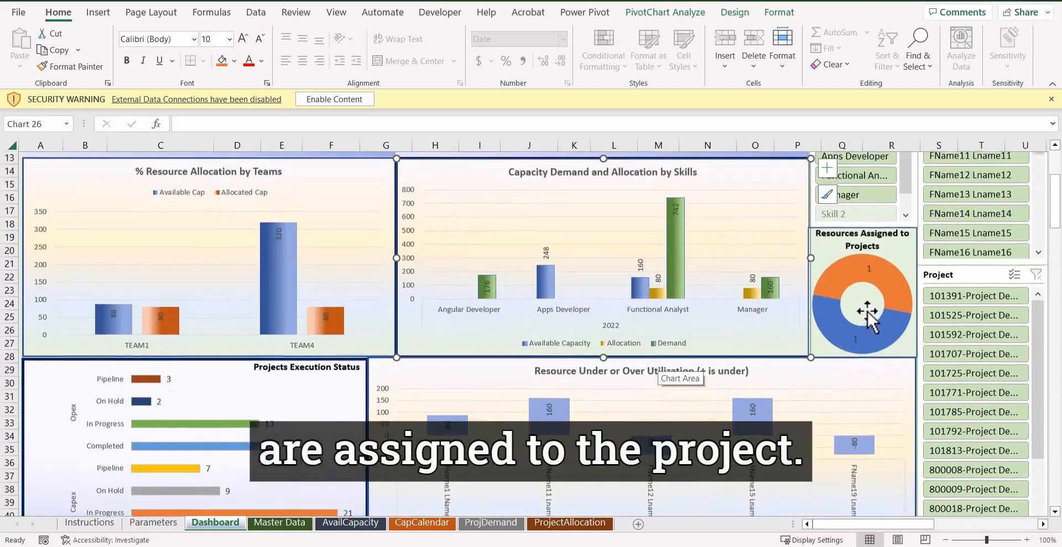
scroll(down, 3)
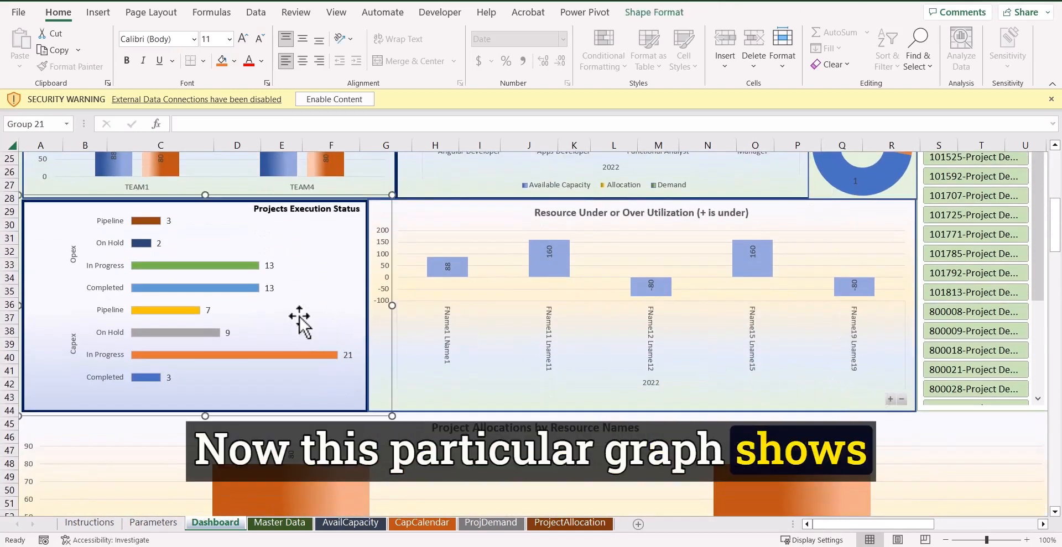
- On the Master Data sheet, check whether project 101525 is marked Capex
scroll(down, 3)
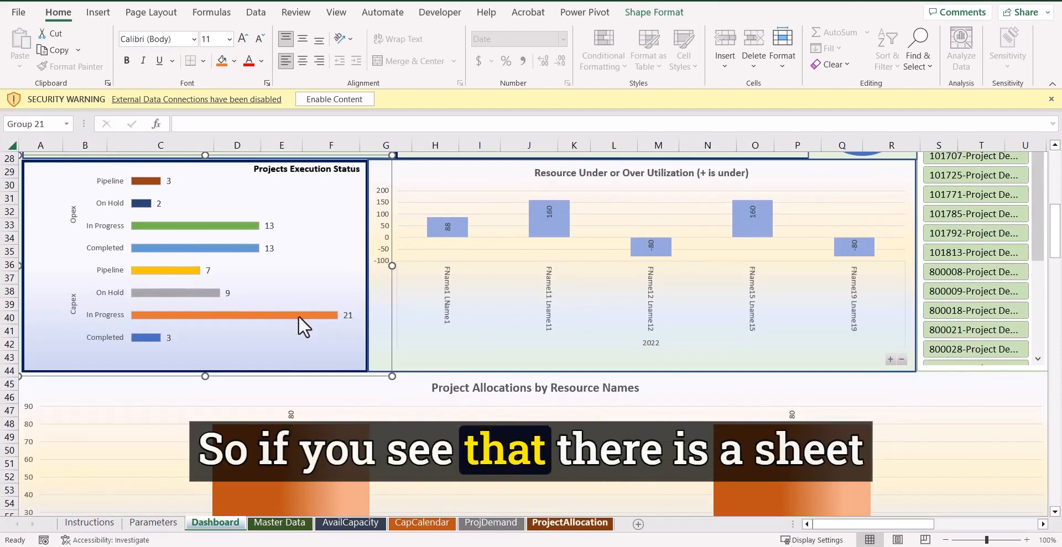
click(279, 523)
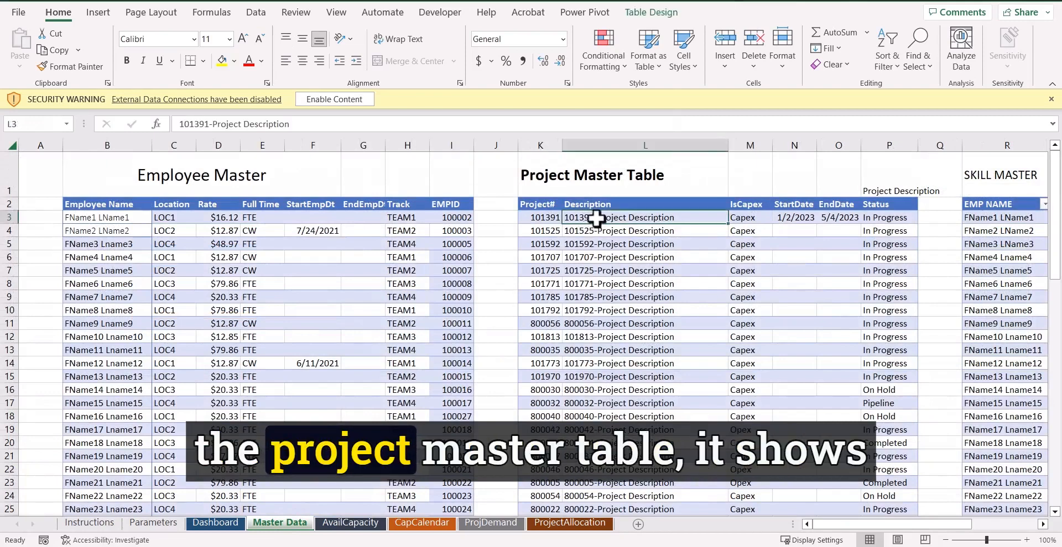
click(748, 231)
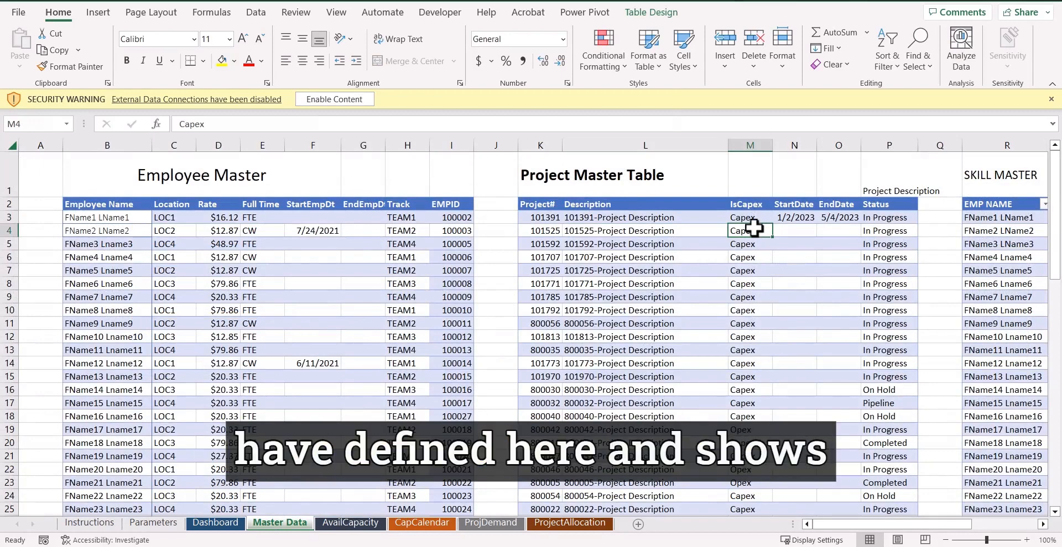
scroll(down, 3)
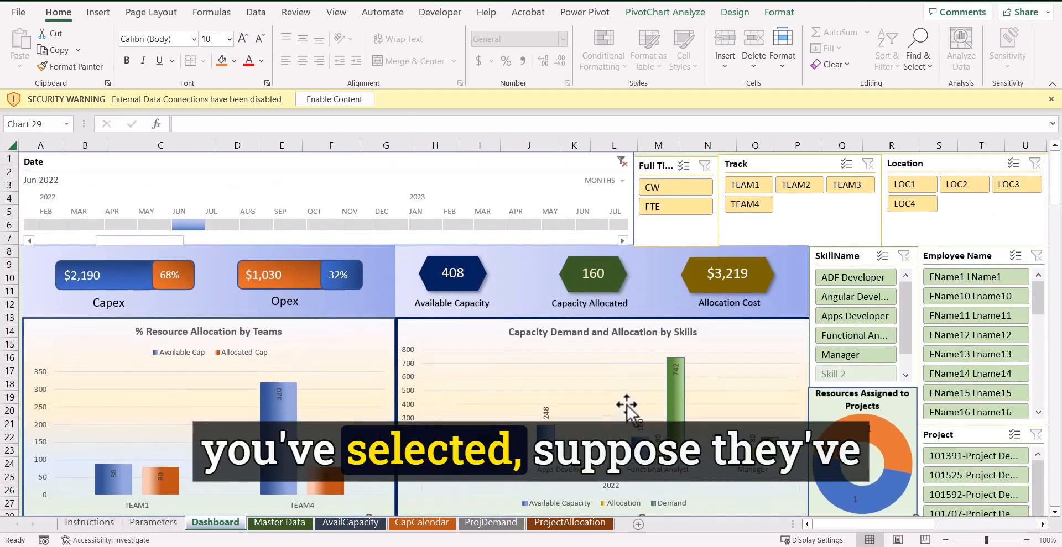
scroll(down, 3)
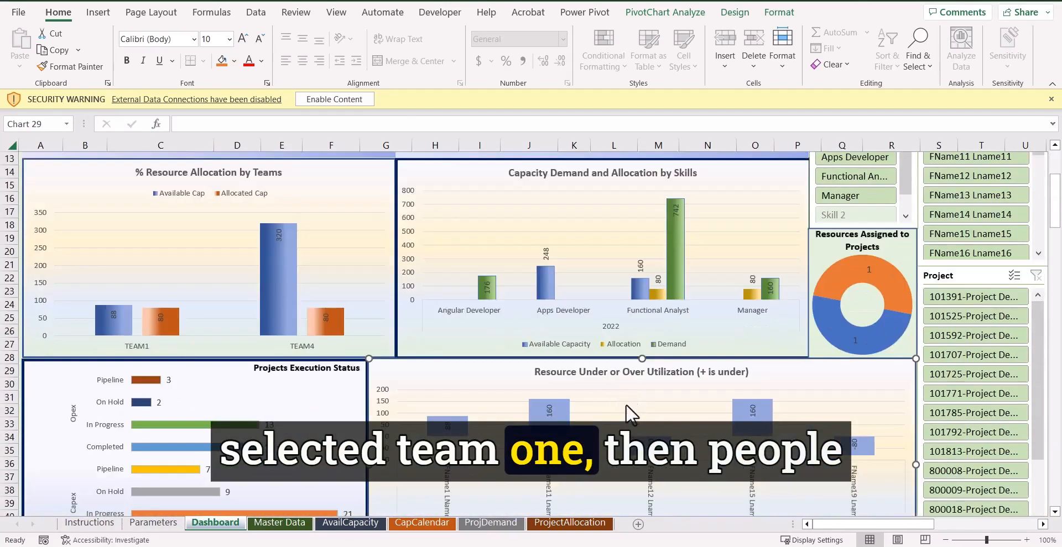
scroll(down, 3)
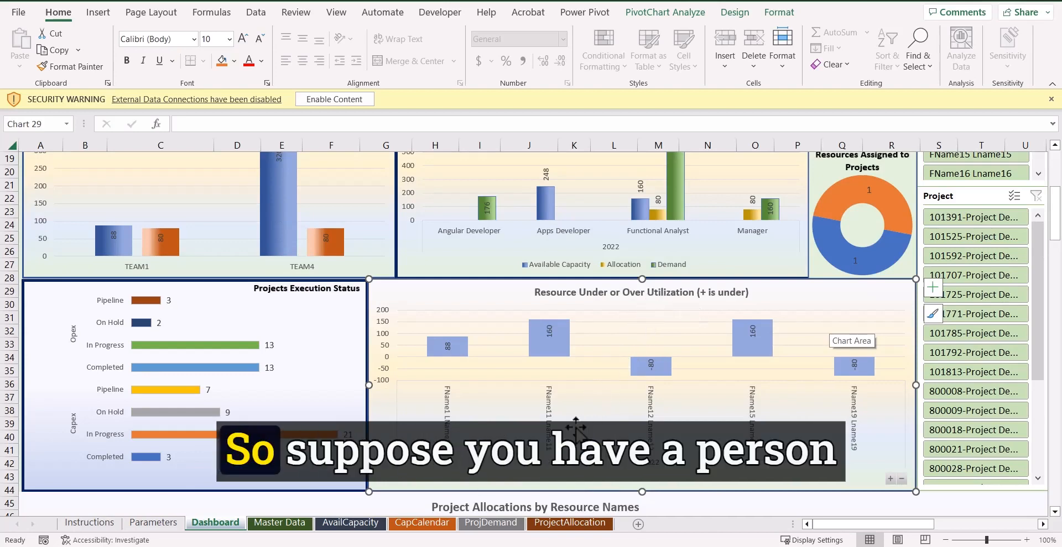
scroll(down, 3)
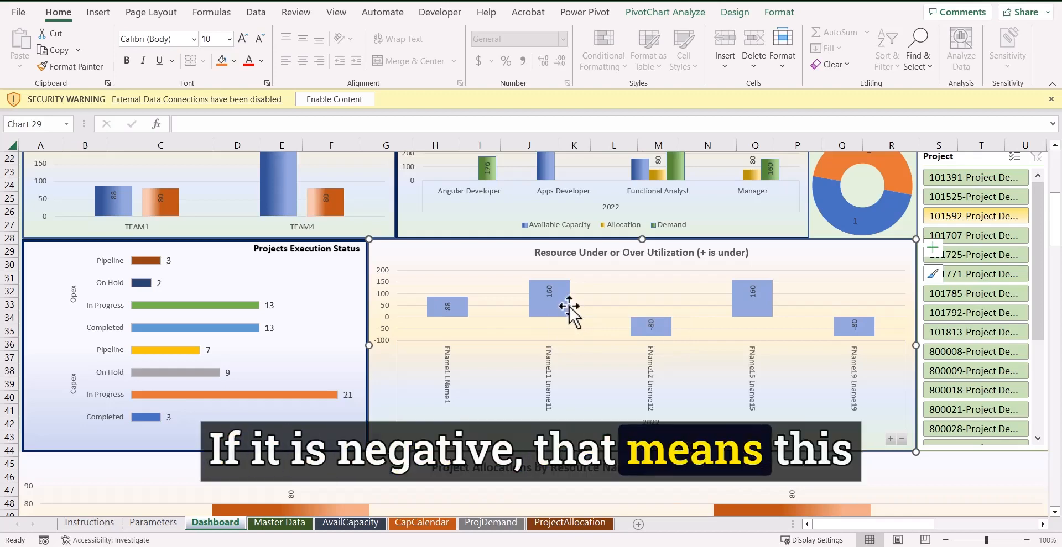
mouse_move(660, 342)
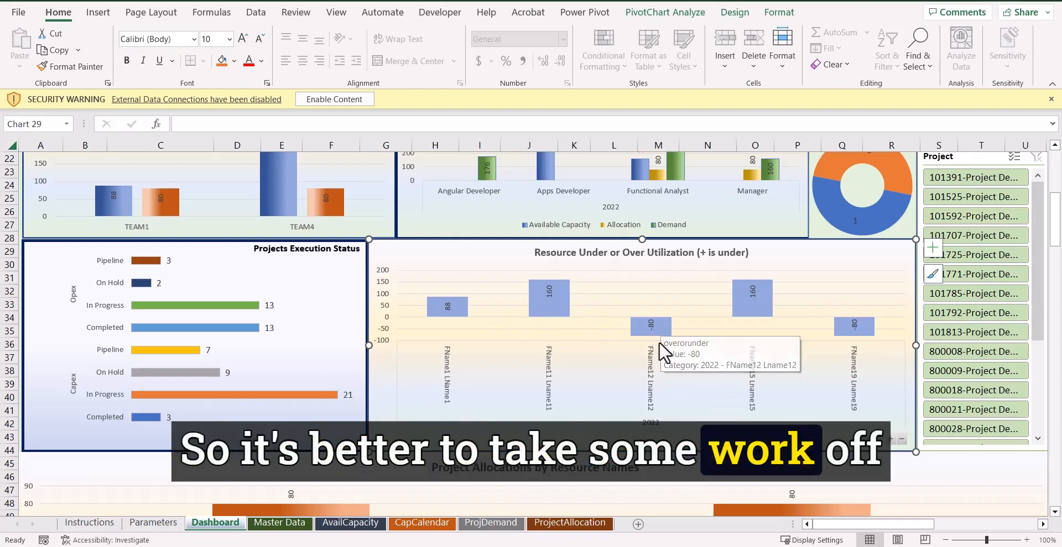
mouse_move(779, 404)
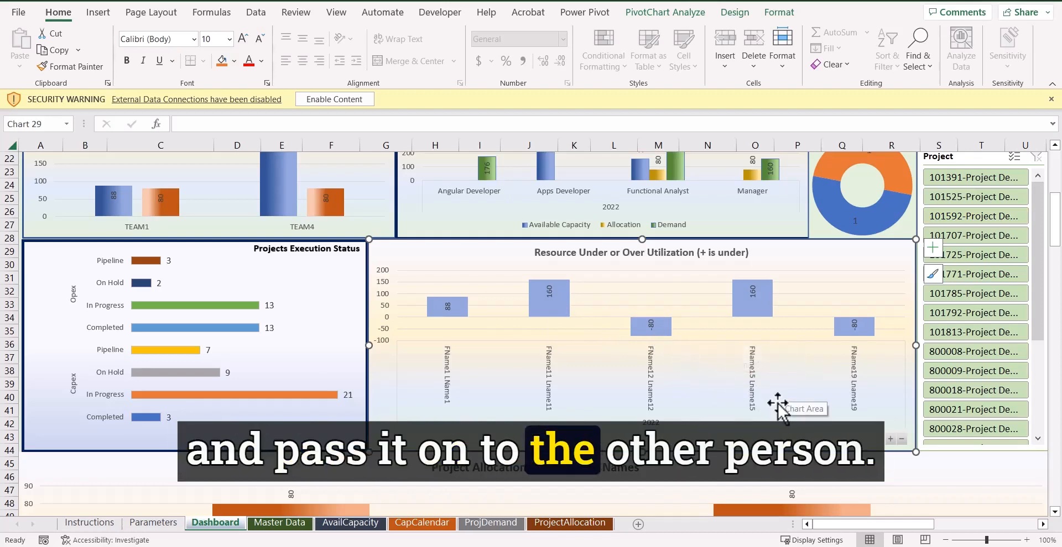
scroll(down, 3)
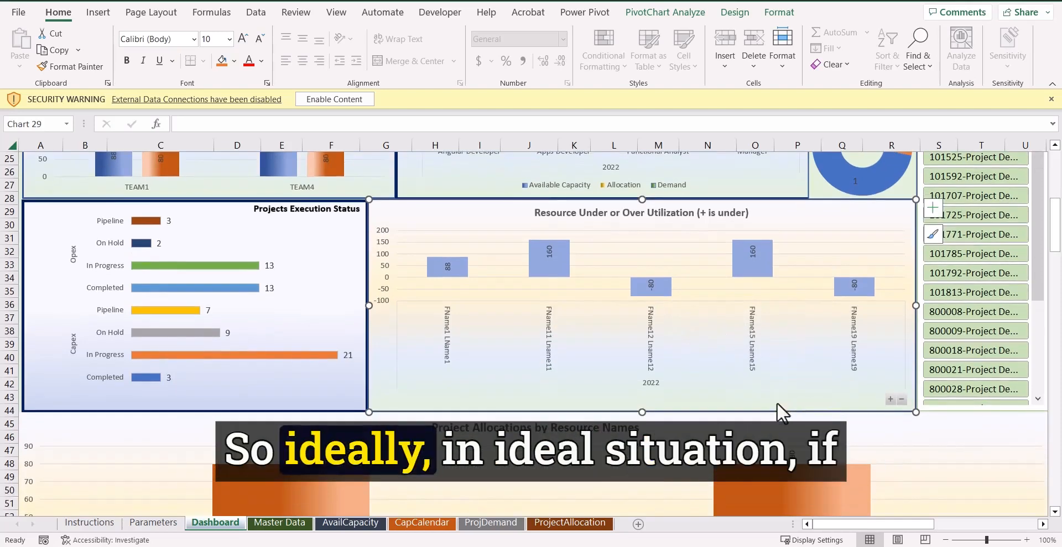
mouse_move(413, 283)
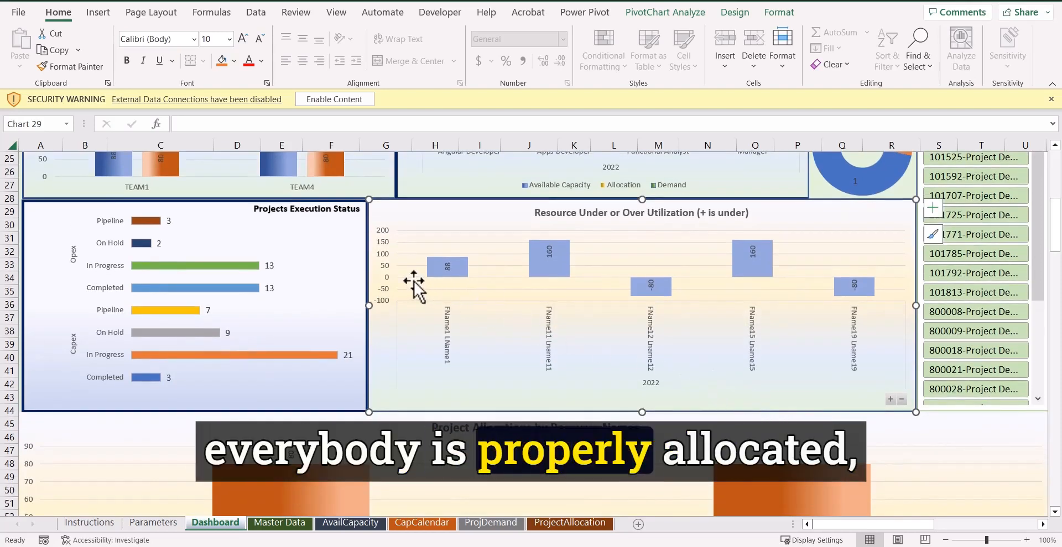
mouse_move(416, 291)
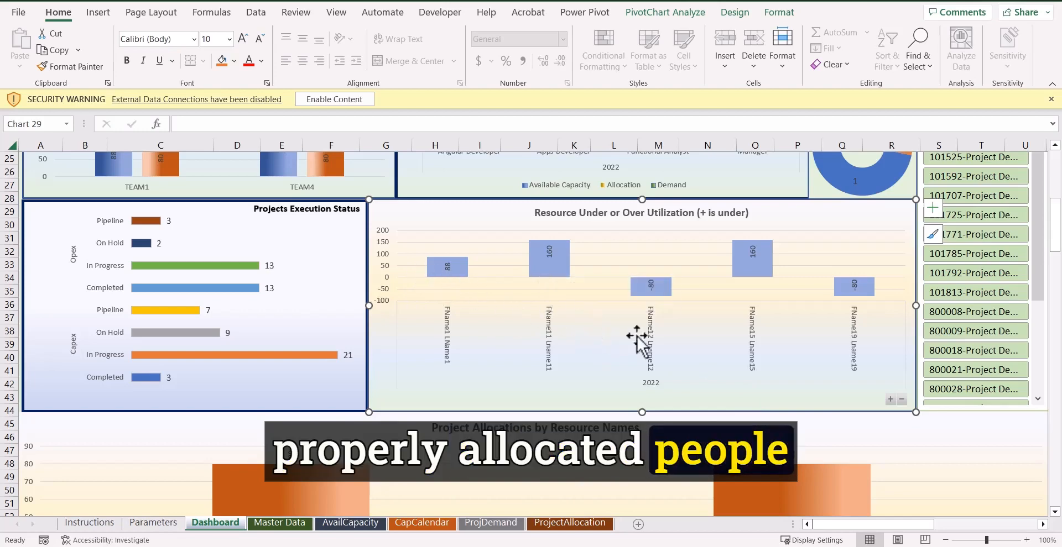
scroll(down, 3)
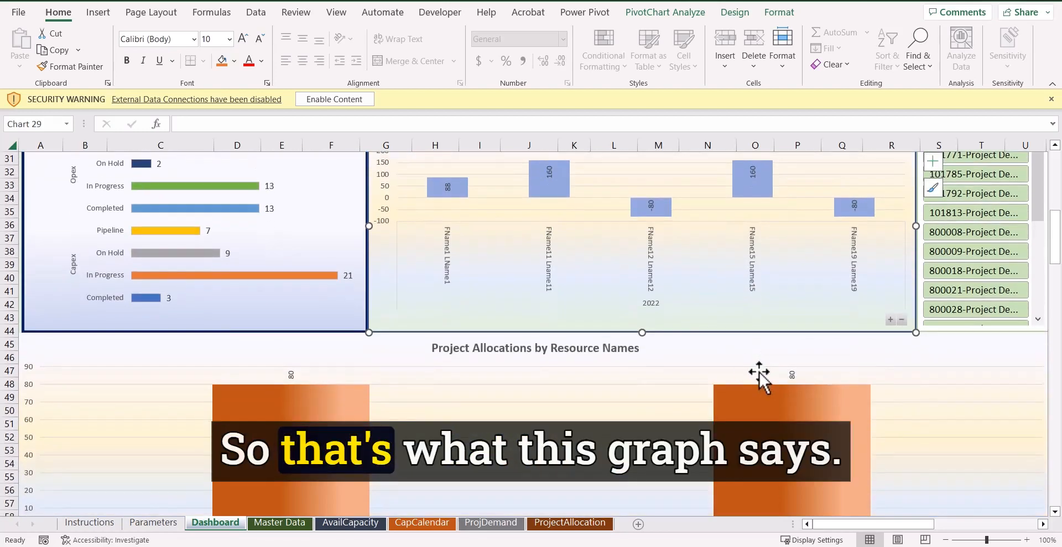
- Extend the Date timeline slicer to span June through October 2022
scroll(down, 3)
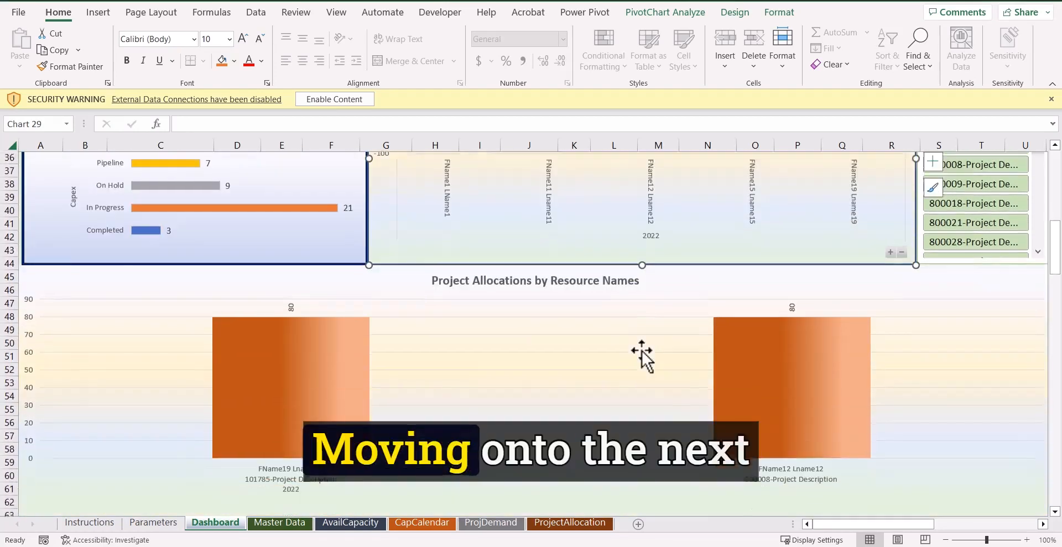
scroll(down, 3)
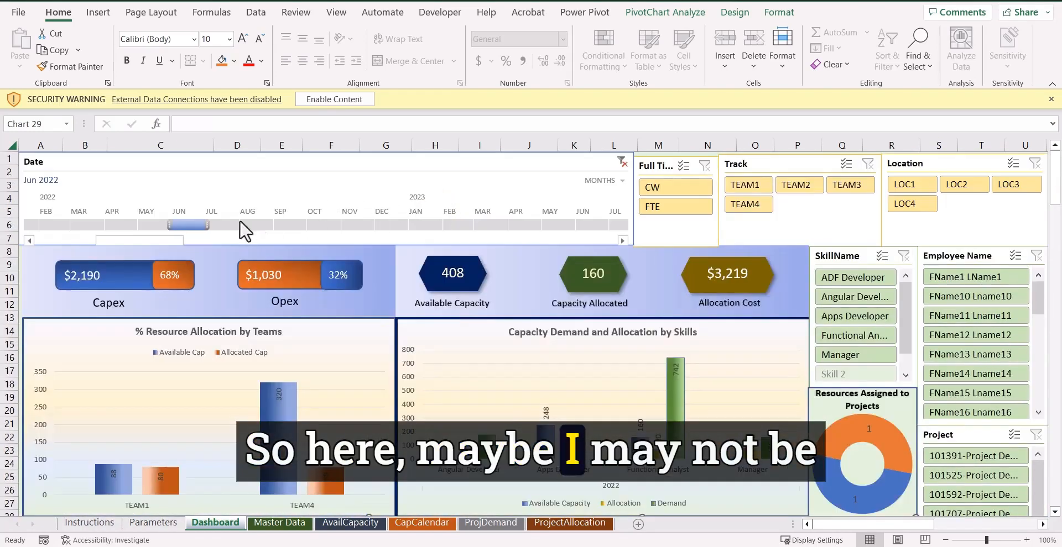
drag(188, 224, 342, 225)
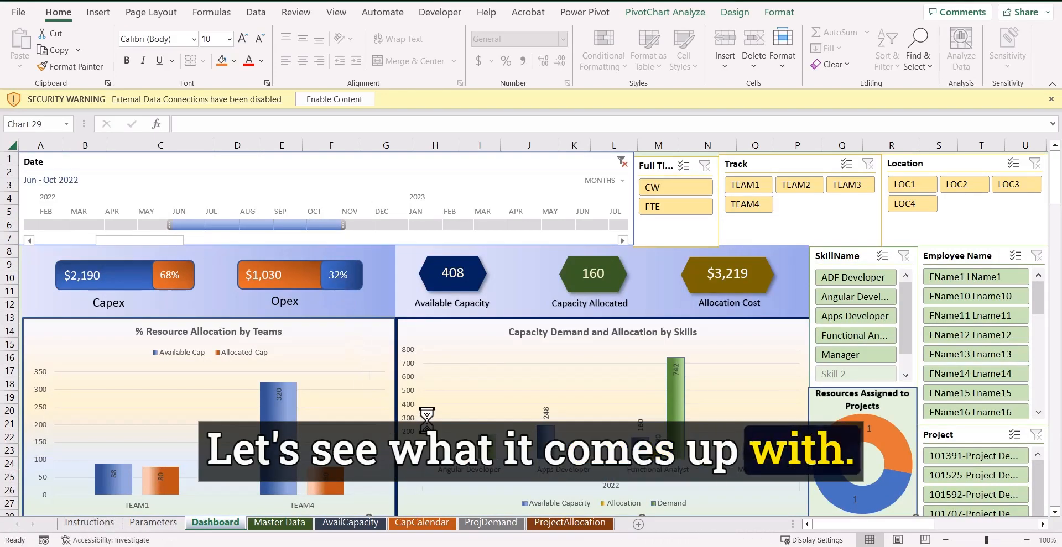
scroll(down, 3)
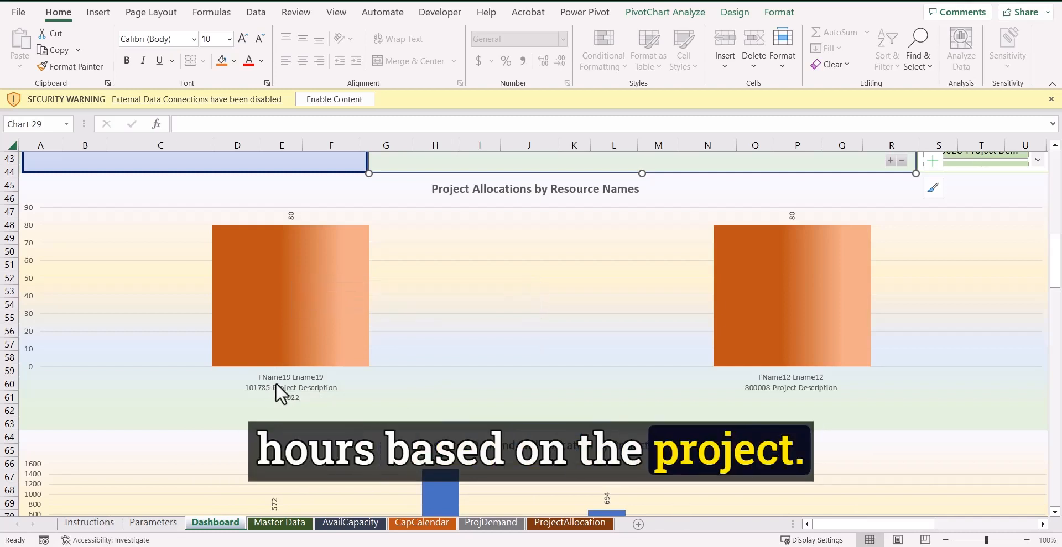
scroll(down, 3)
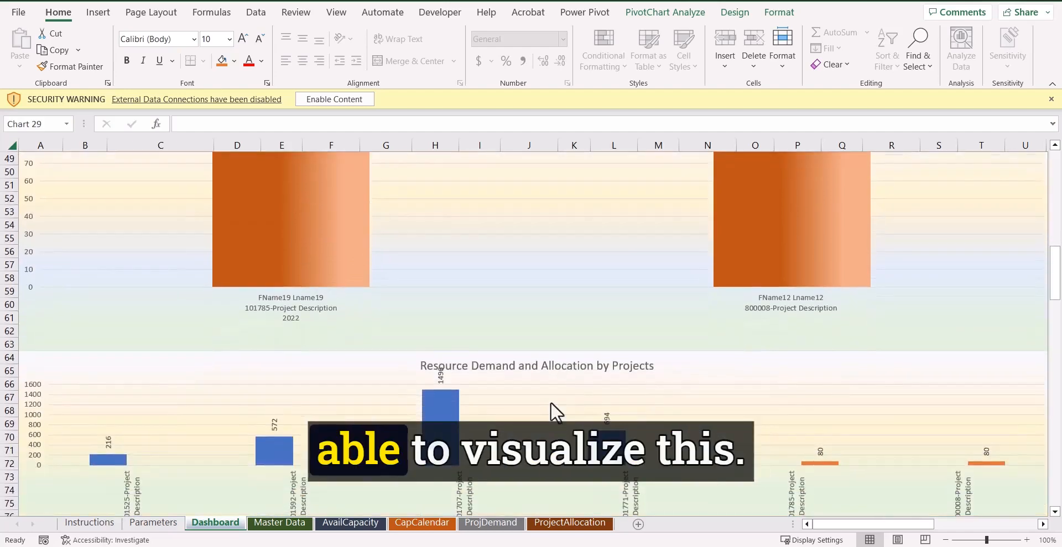
scroll(down, 3)
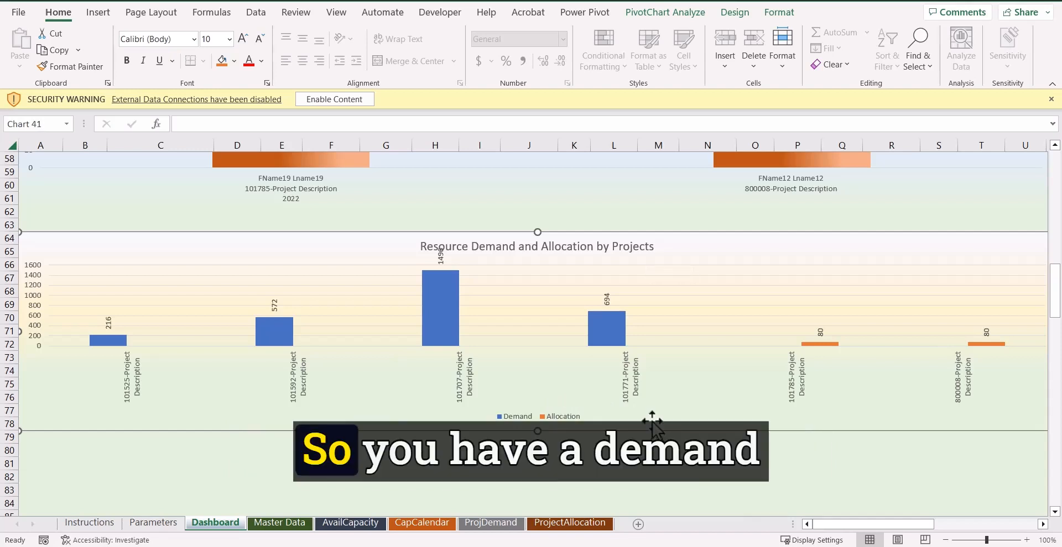
mouse_move(535, 381)
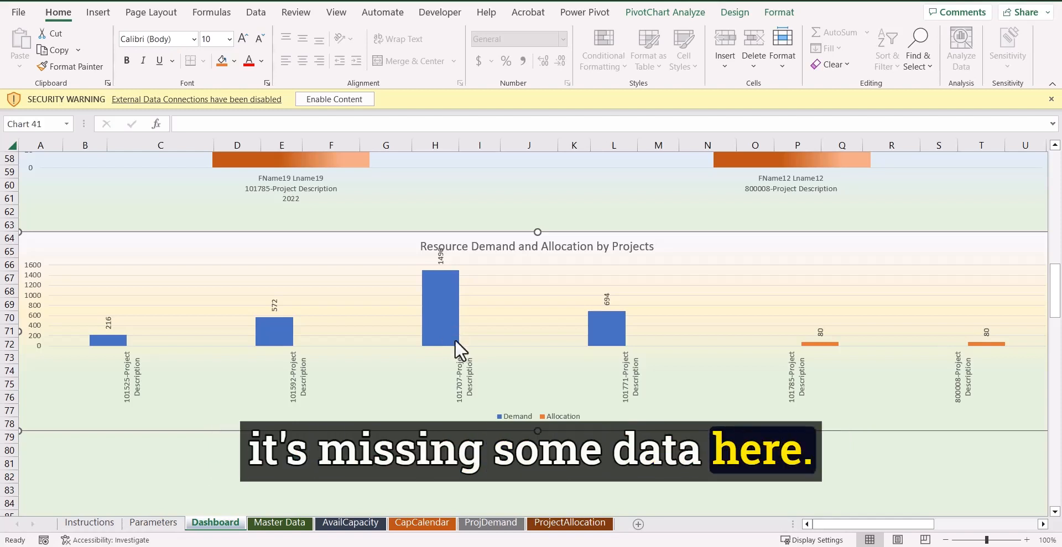
mouse_move(456, 340)
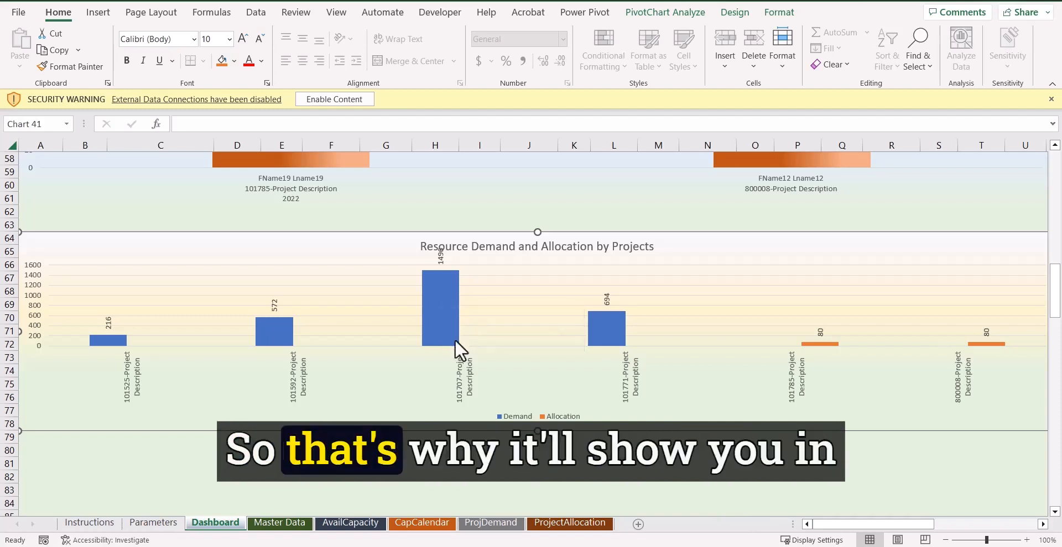
mouse_move(478, 338)
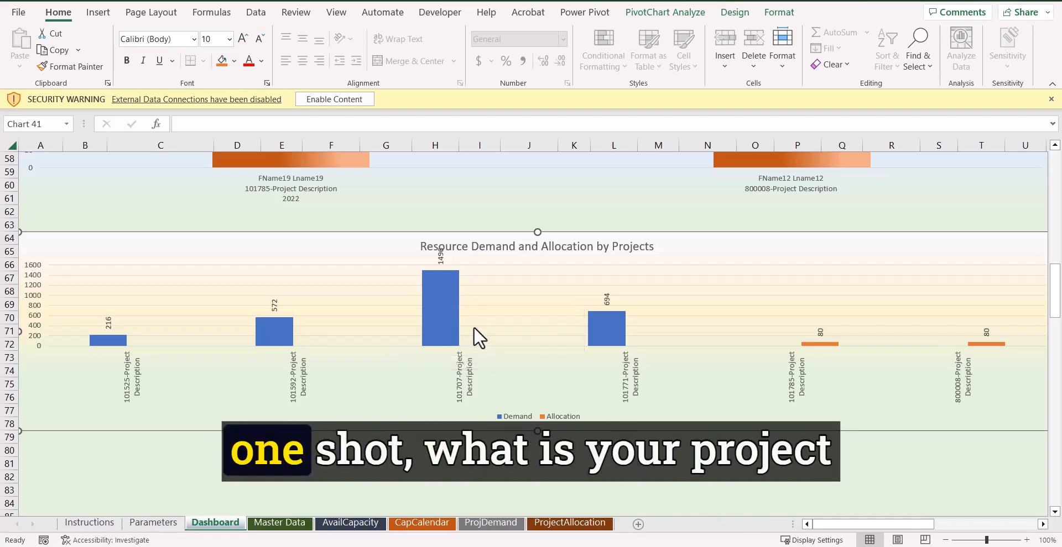
mouse_move(475, 330)
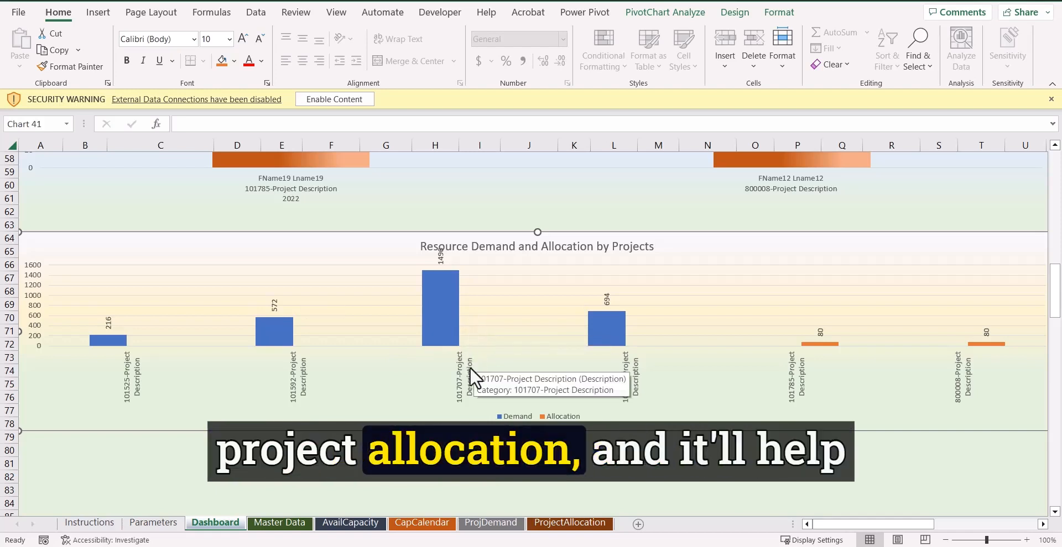
mouse_move(558, 403)
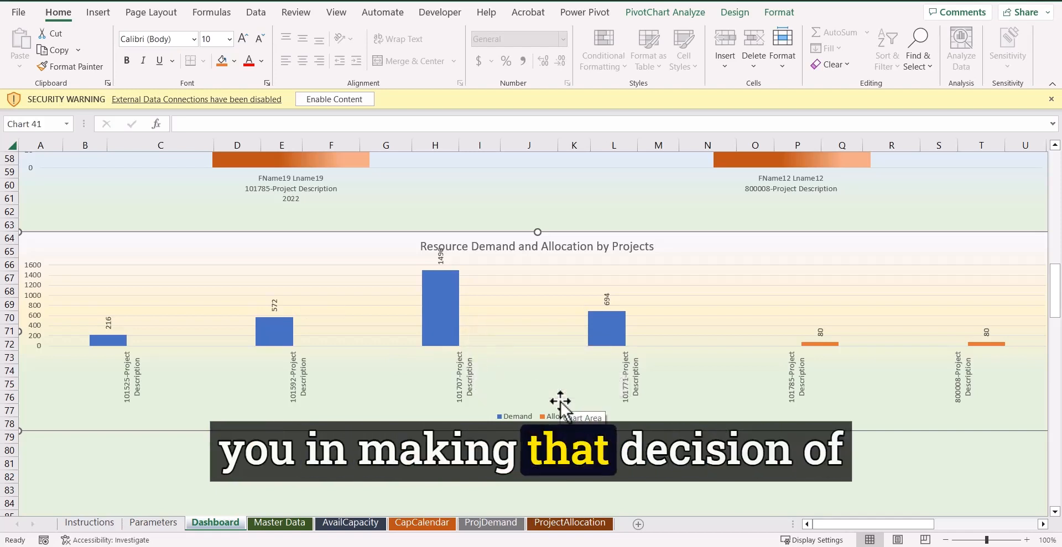
scroll(down, 3)
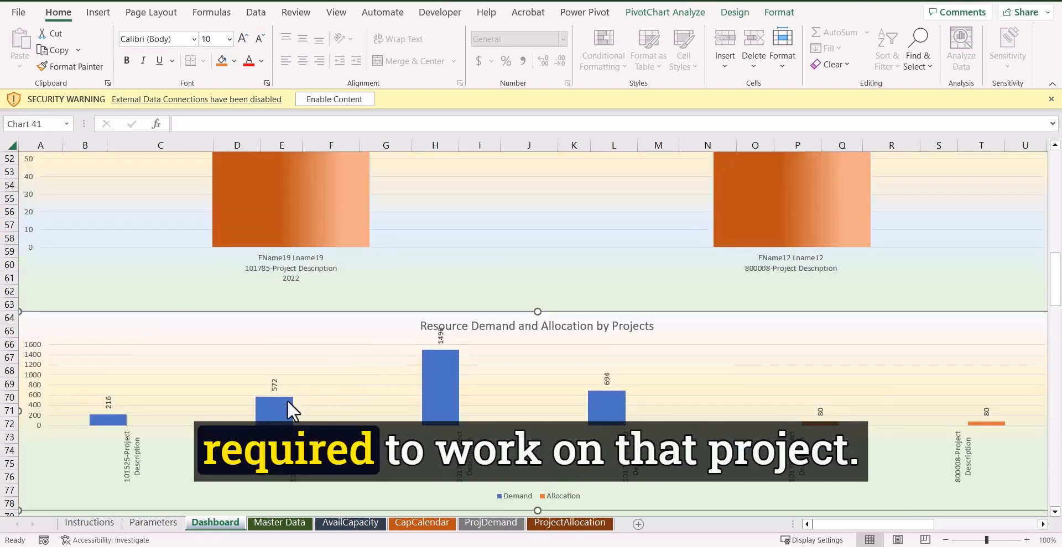
scroll(down, 3)
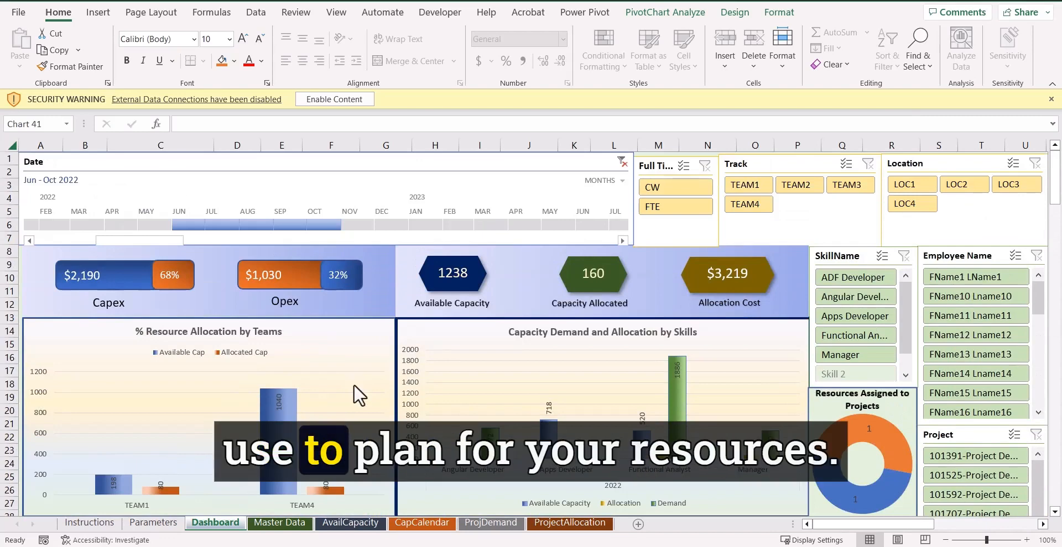
mouse_move(584, 406)
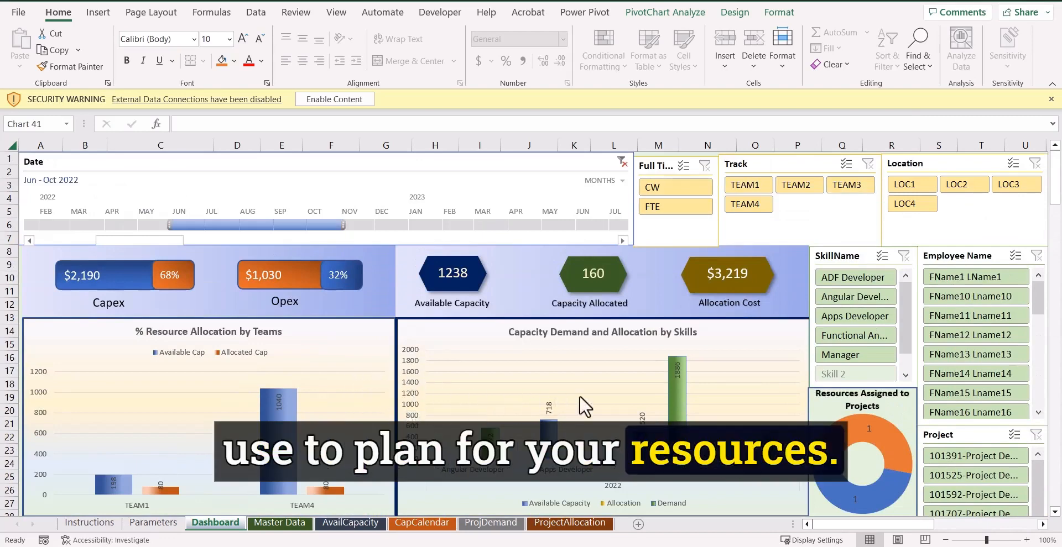
scroll(down, 3)
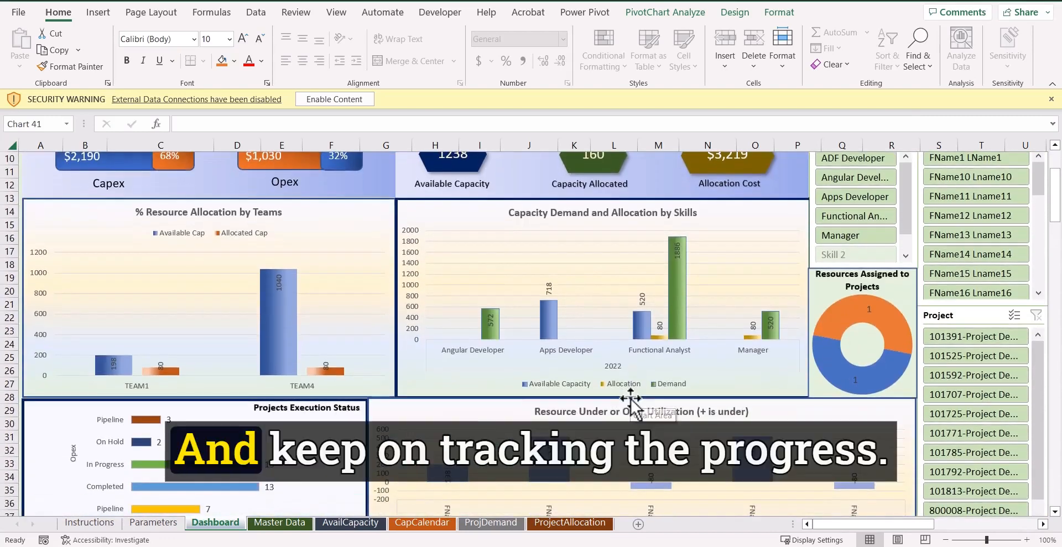
scroll(down, 3)
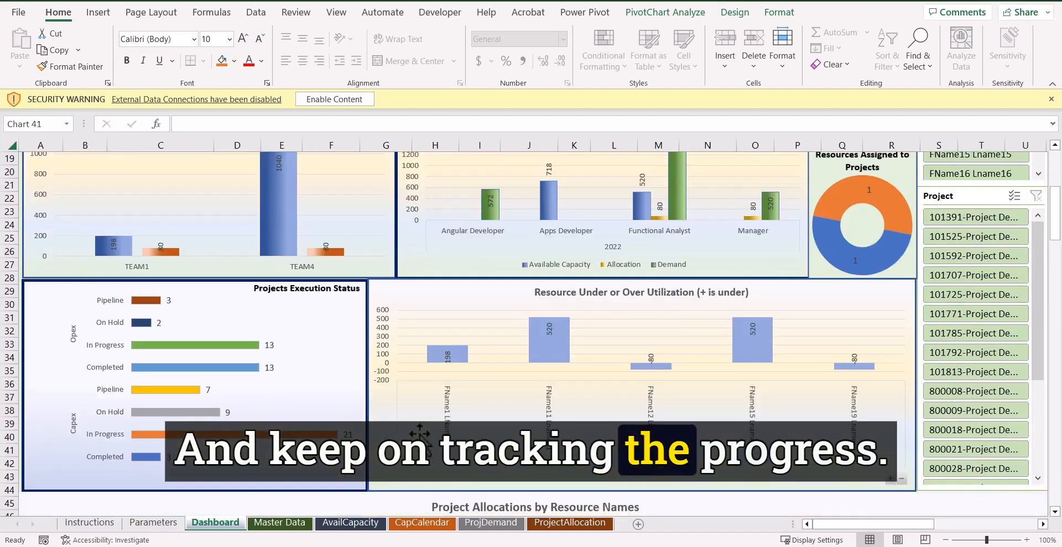
scroll(down, 3)
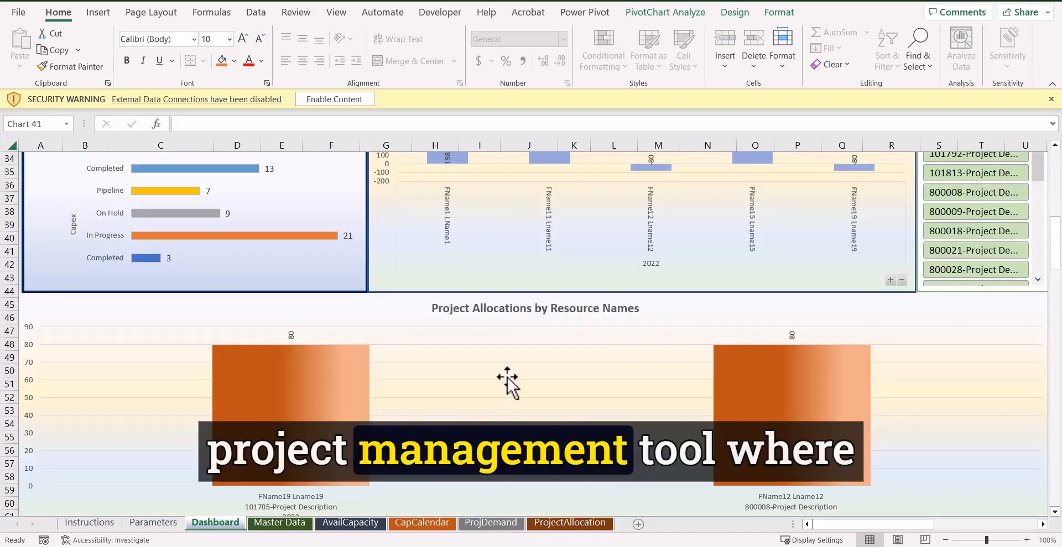
scroll(down, 3)
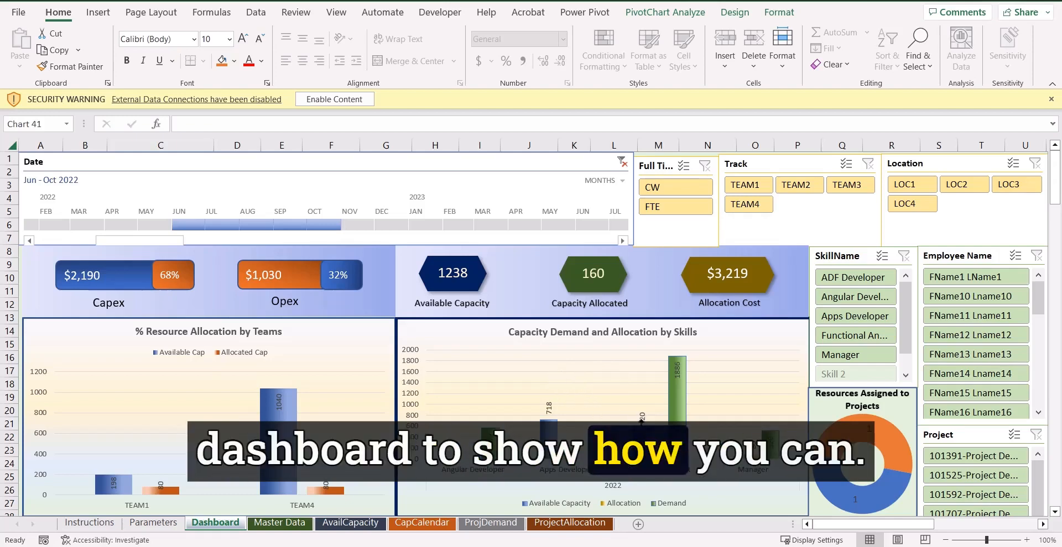
scroll(down, 3)
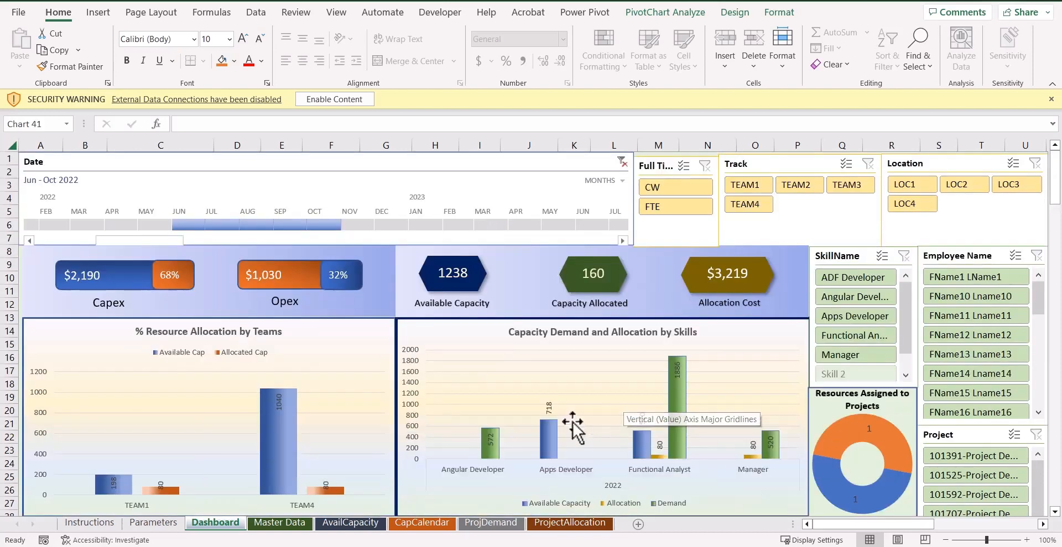
scroll(down, 3)
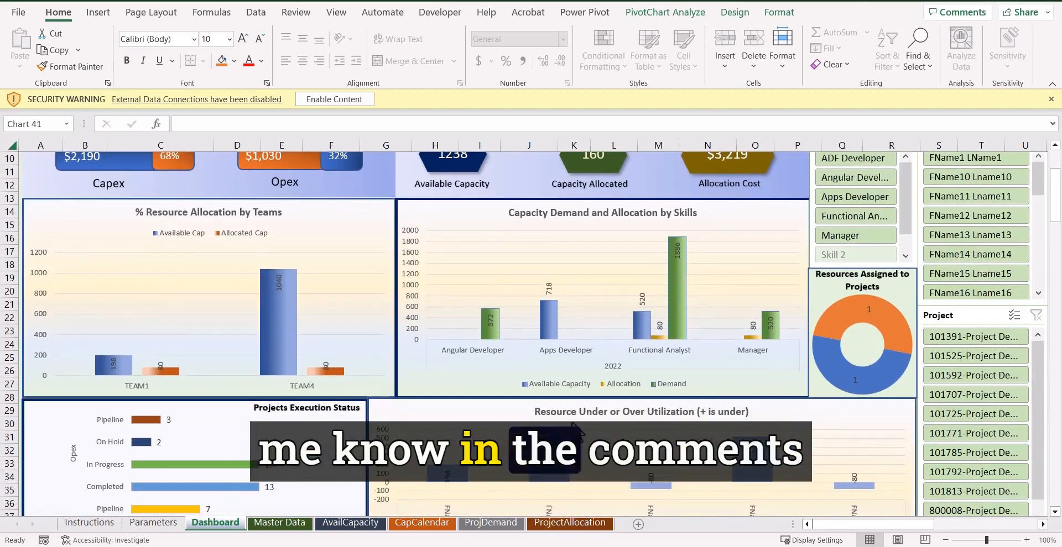
scroll(down, 3)
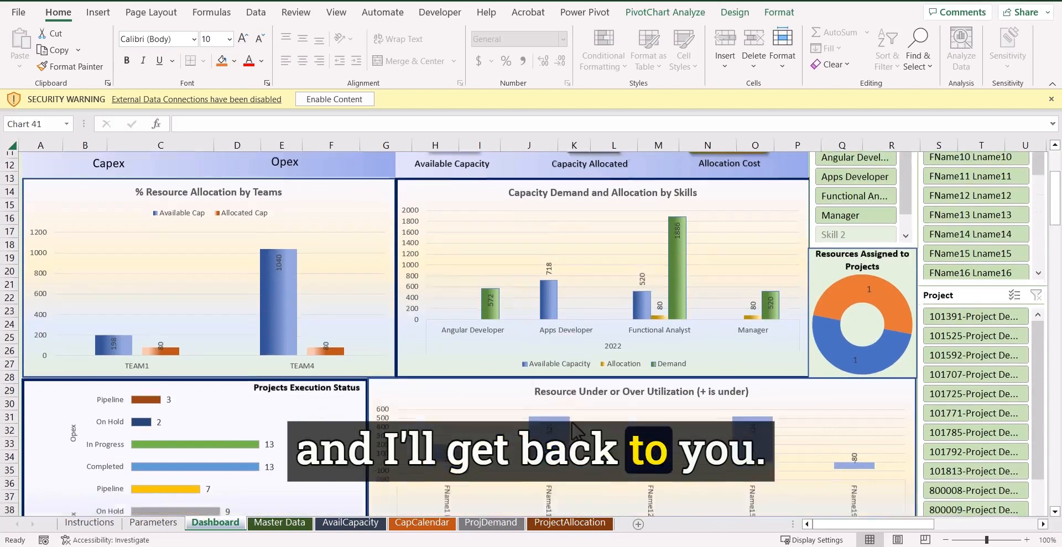